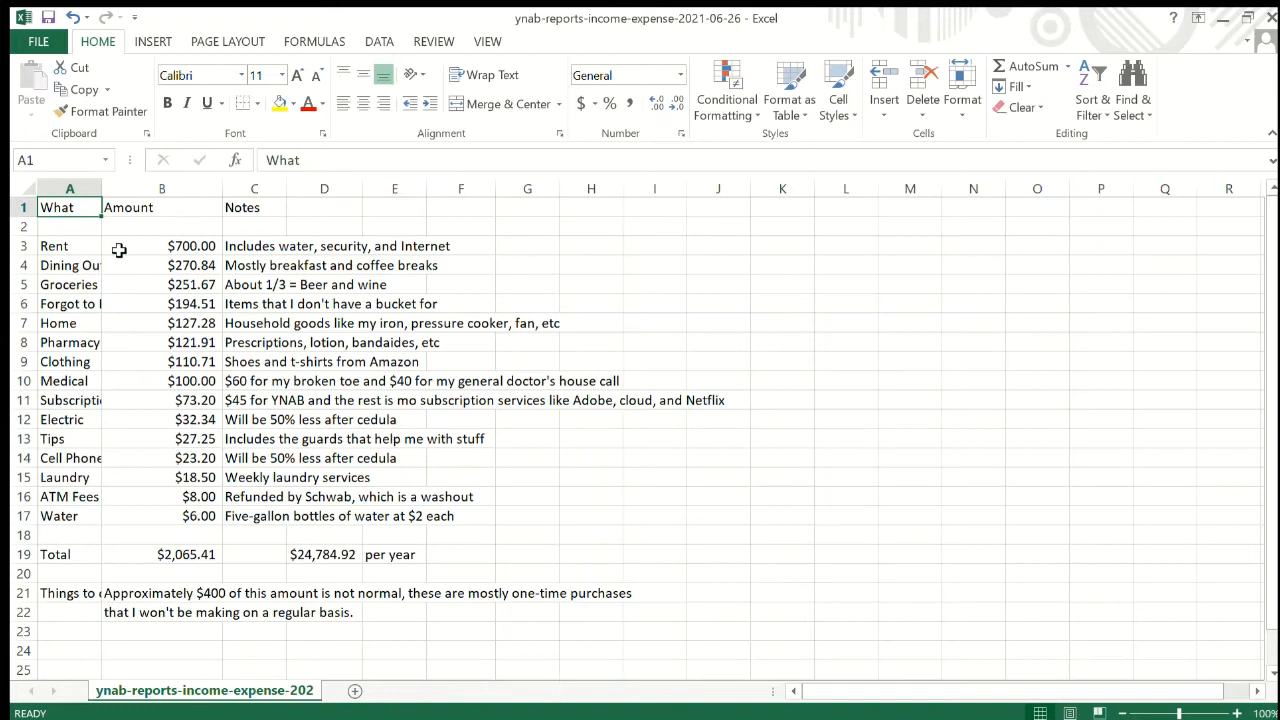
{"action": "mouse_move", "coordinate": [162, 250]}
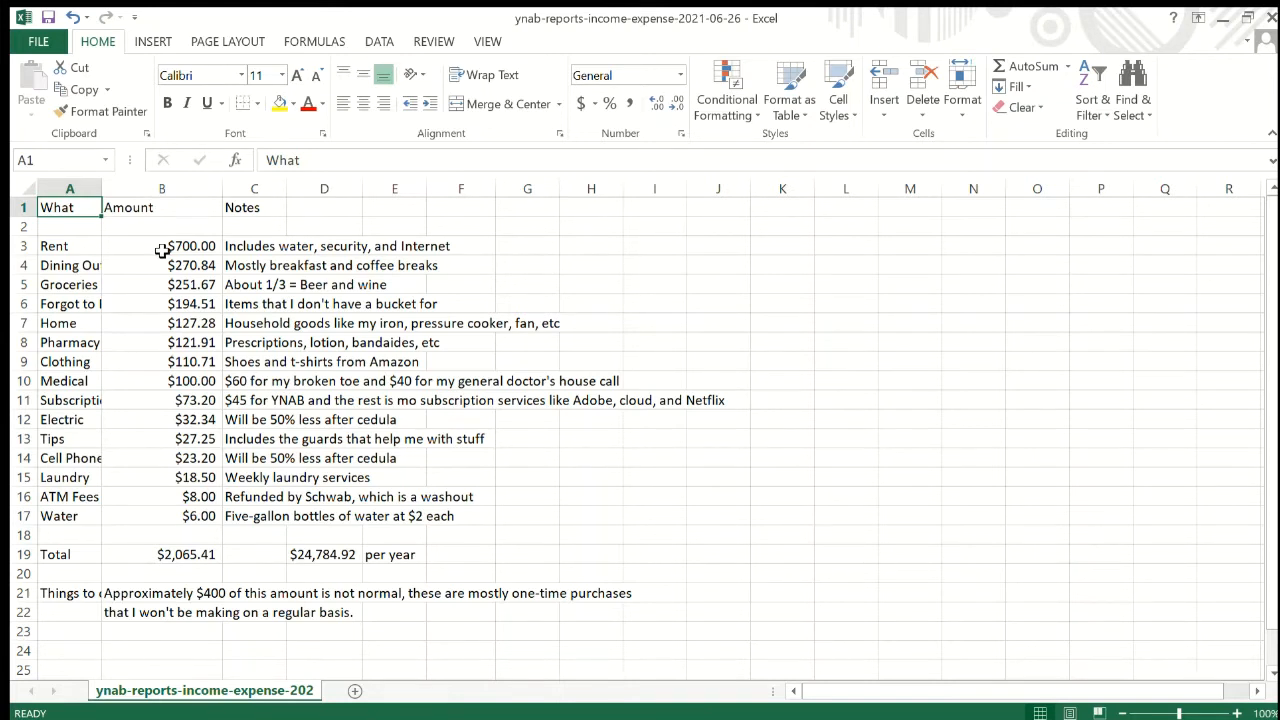
{"action": "mouse_move", "coordinate": [168, 504]}
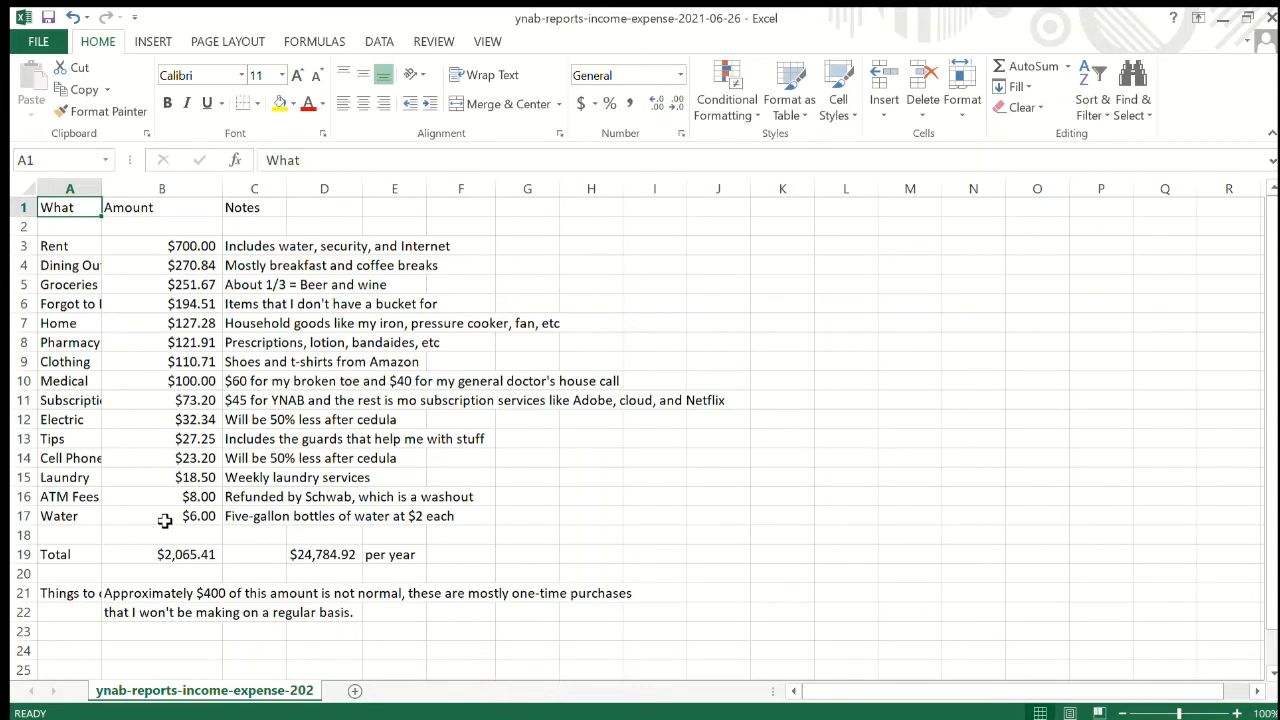
{"action": "mouse_move", "coordinate": [106, 248]}
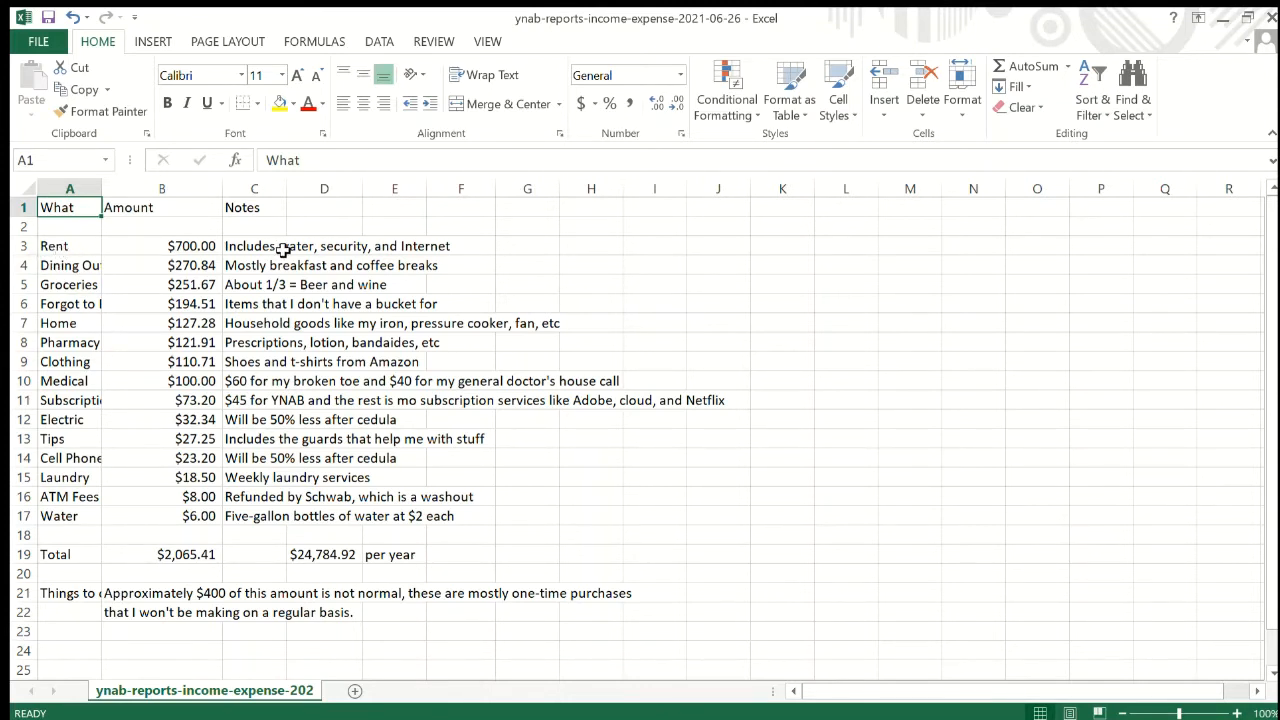
{"action": "mouse_move", "coordinate": [290, 248]}
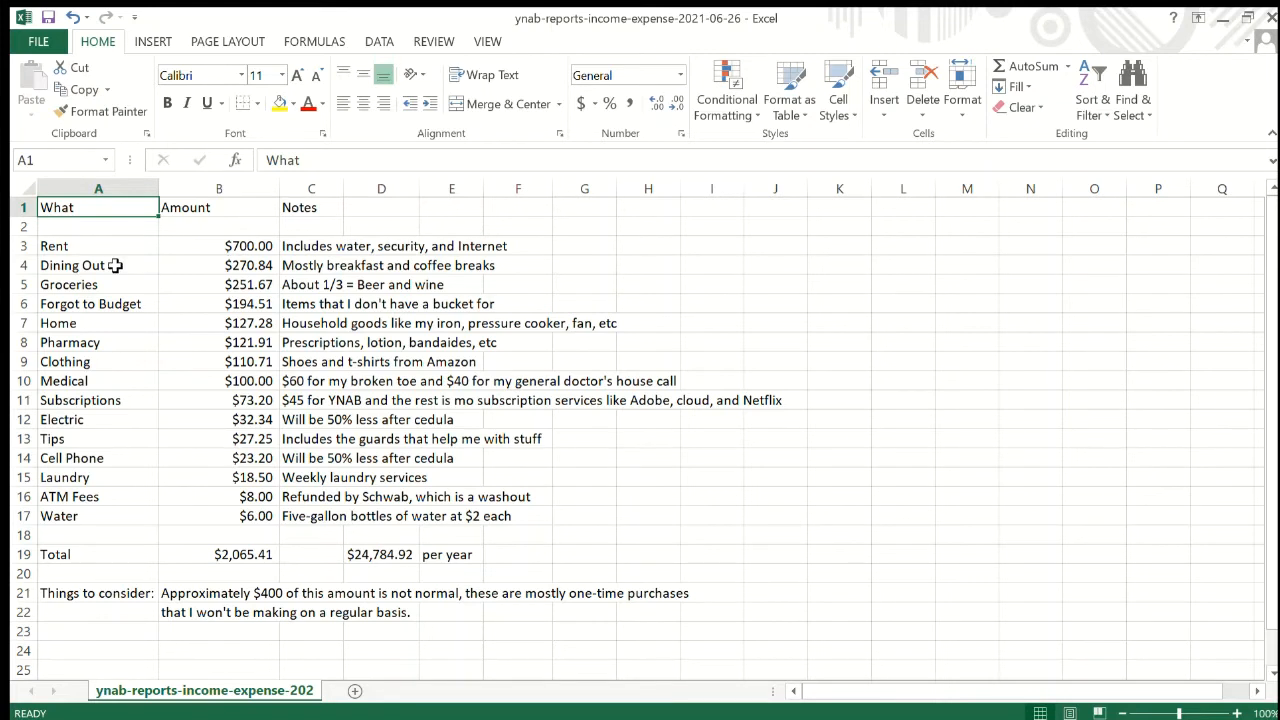
{"action": "mouse_move", "coordinate": [240, 268]}
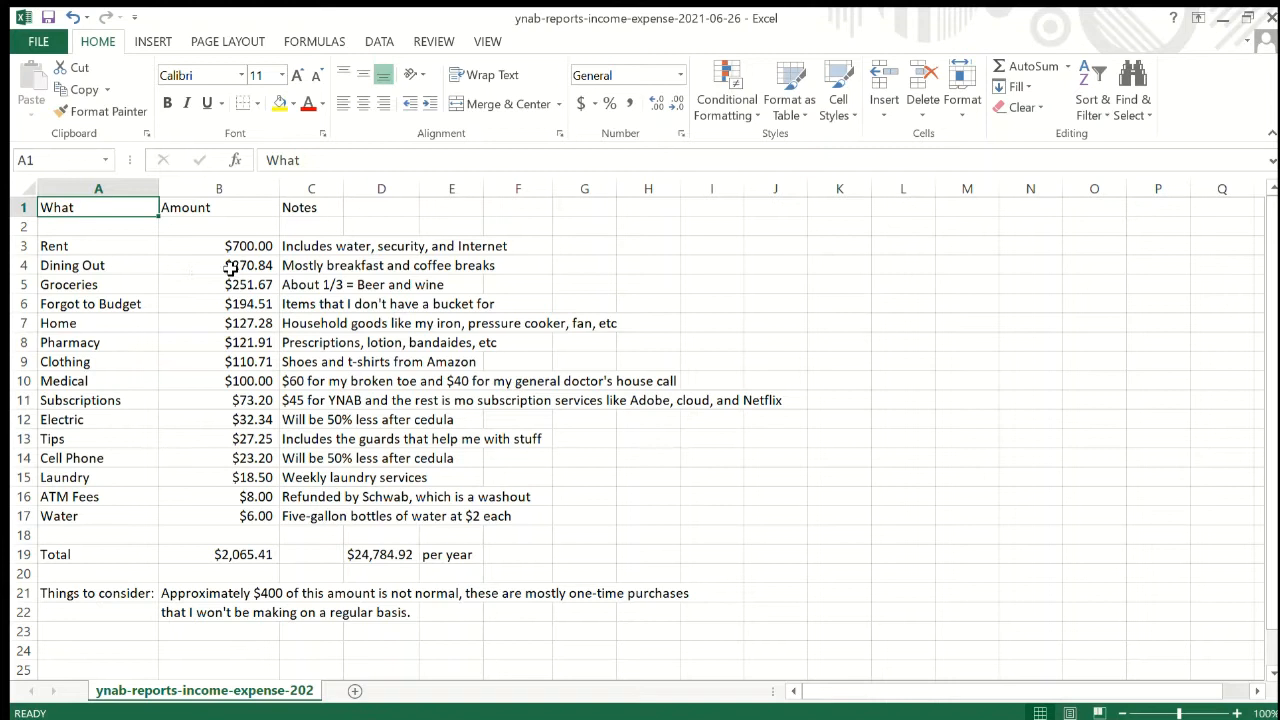
{"action": "mouse_move", "coordinate": [484, 272]}
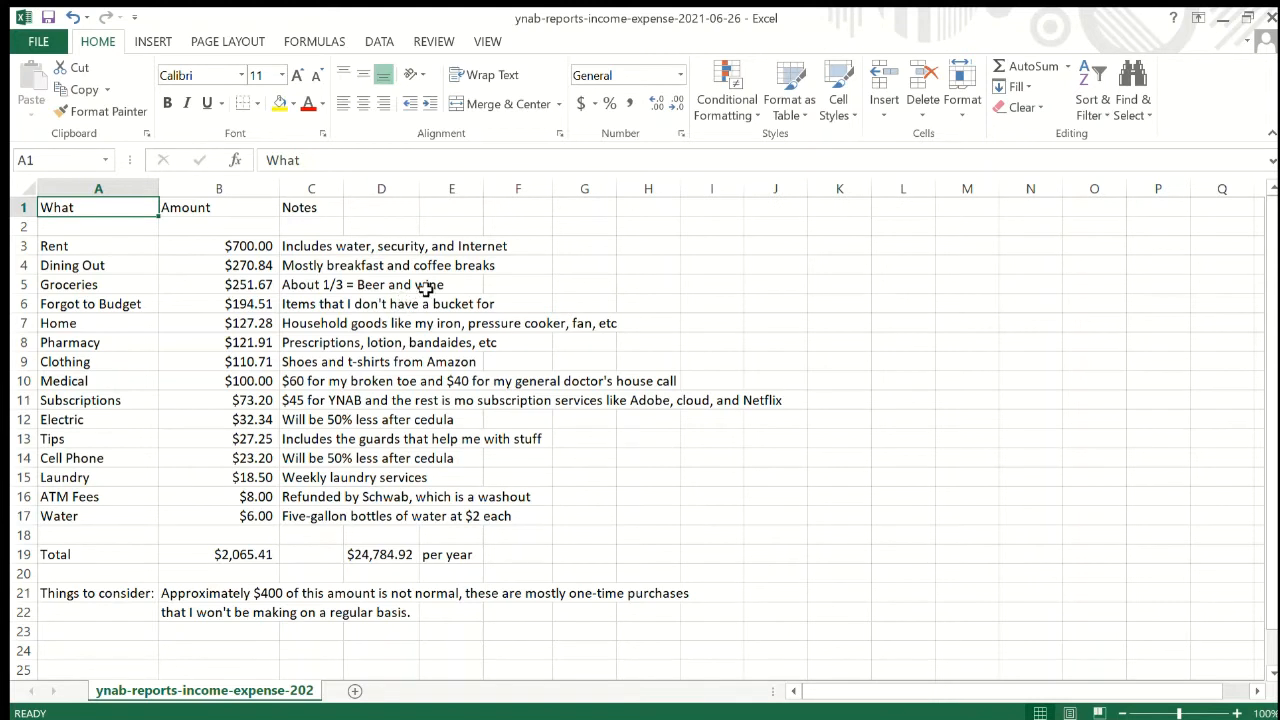
{"action": "mouse_move", "coordinate": [332, 304]}
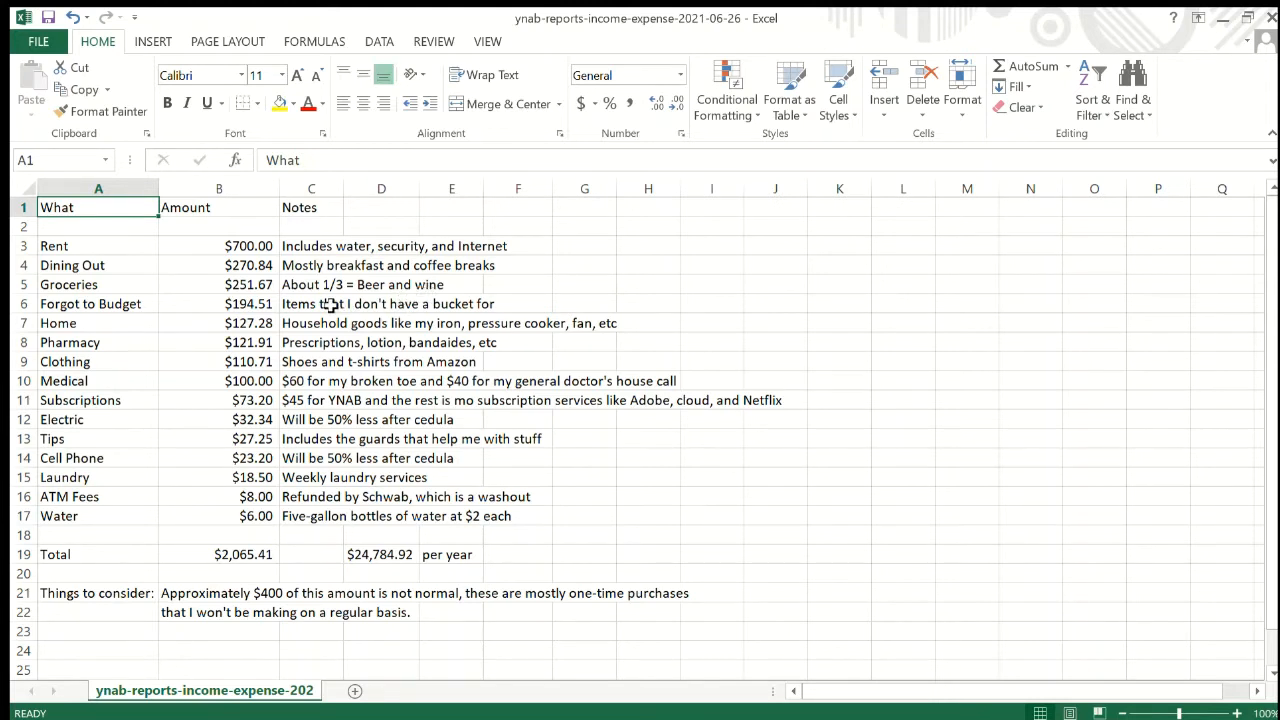
{"action": "mouse_move", "coordinate": [336, 316]}
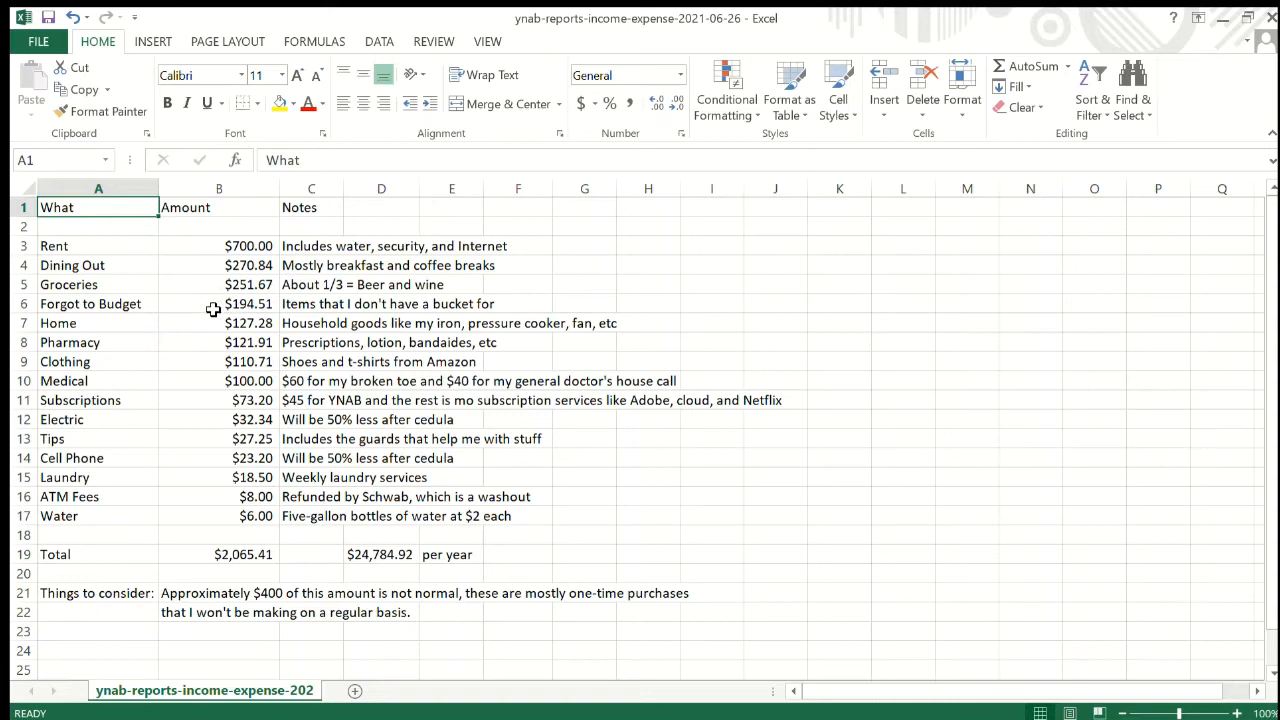
{"action": "mouse_move", "coordinate": [554, 310]}
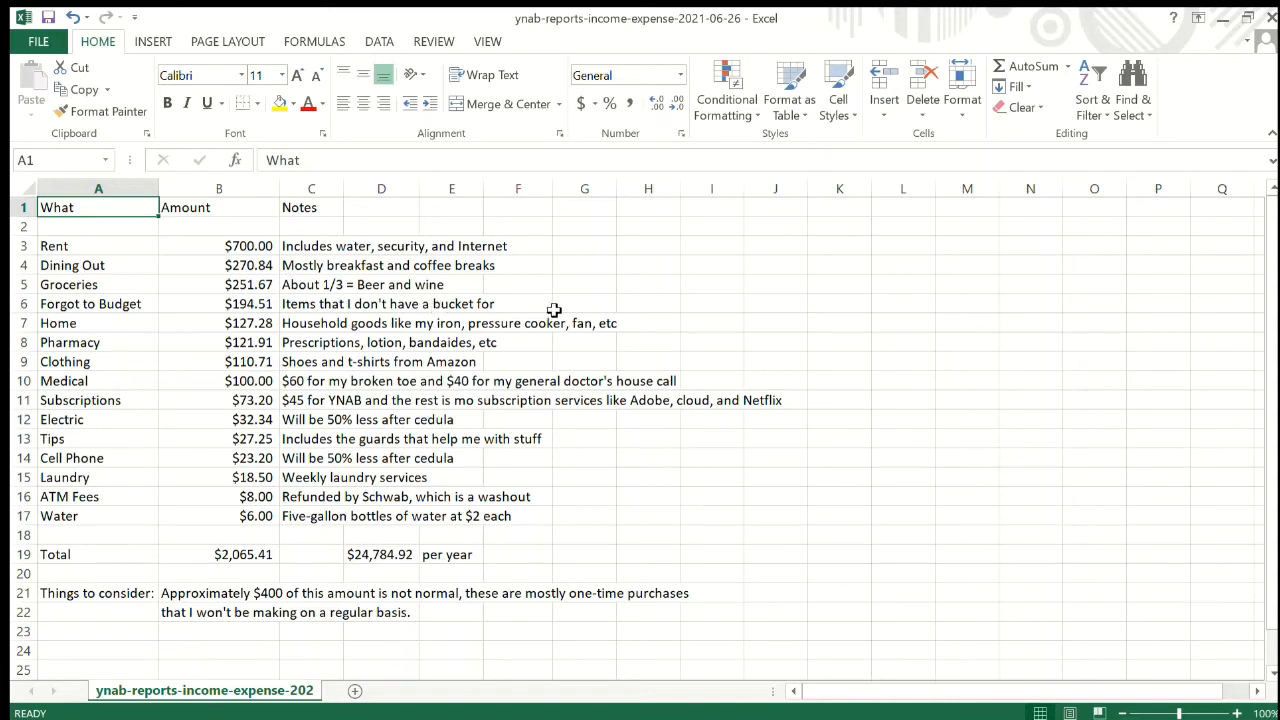
{"action": "mouse_move", "coordinate": [532, 304]}
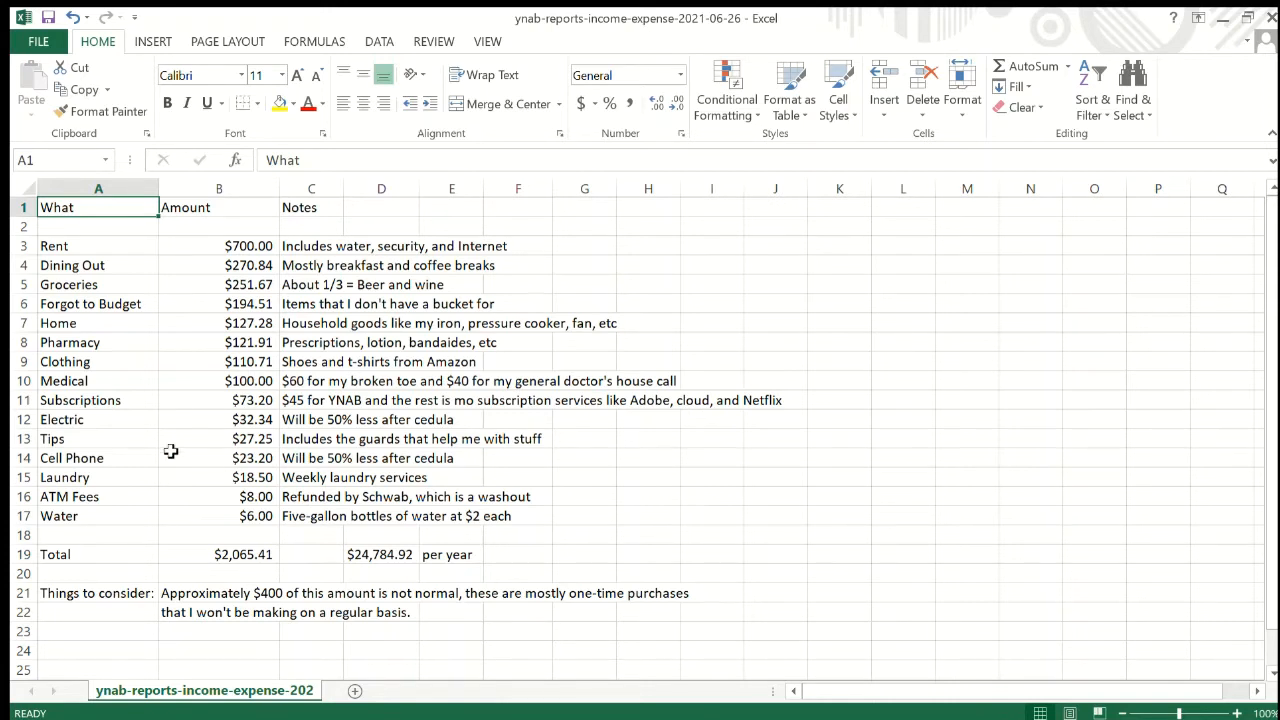
{"action": "left_click", "coordinate": [56, 322]}
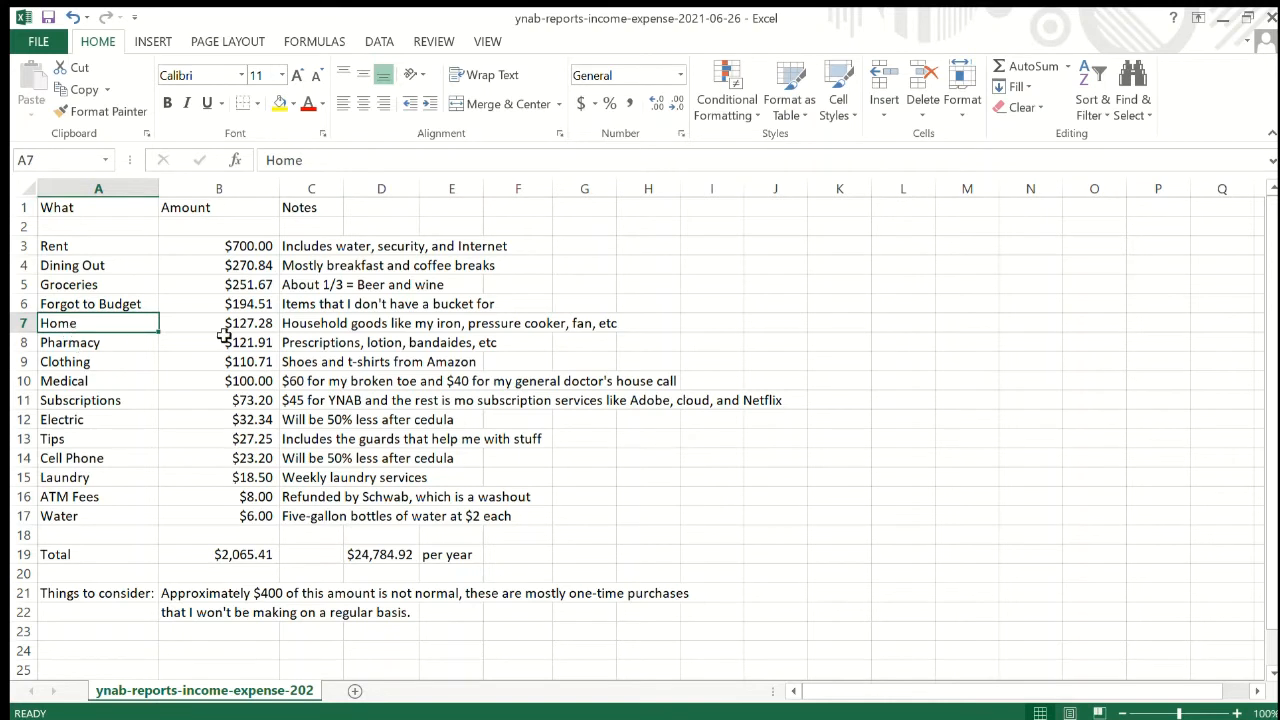
{"action": "mouse_move", "coordinate": [516, 328]}
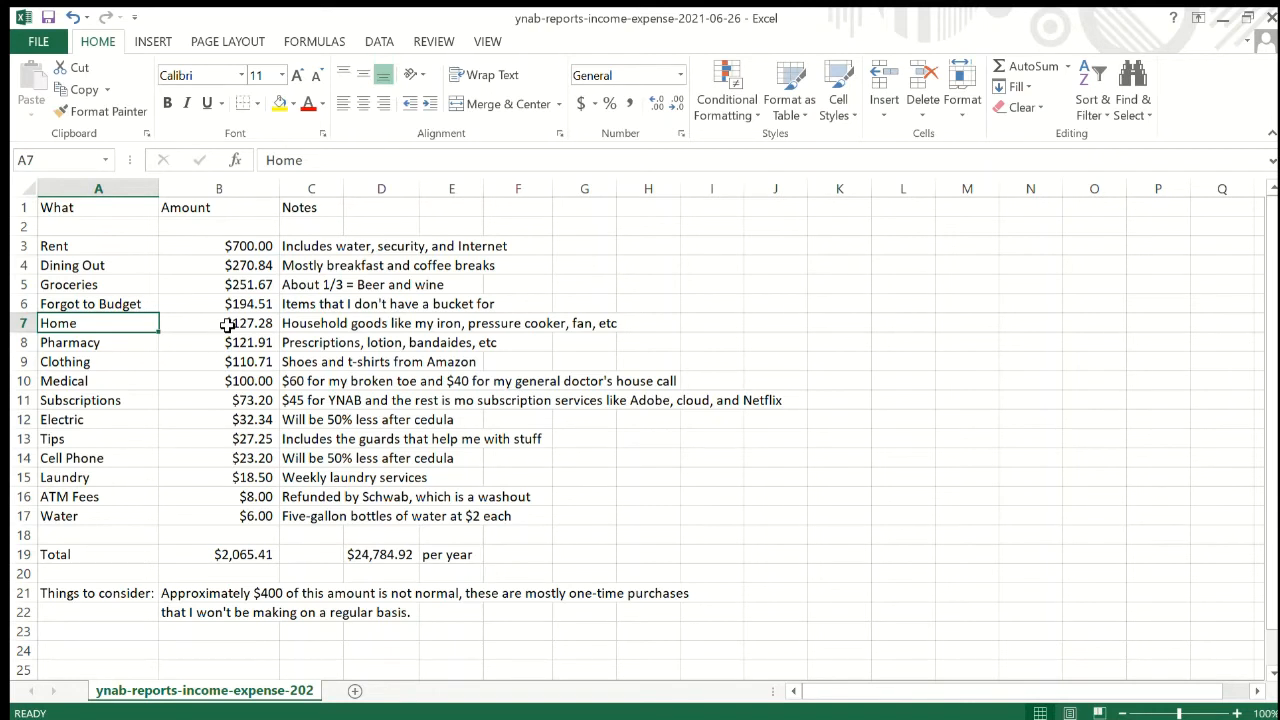
{"action": "left_click", "coordinate": [64, 360]}
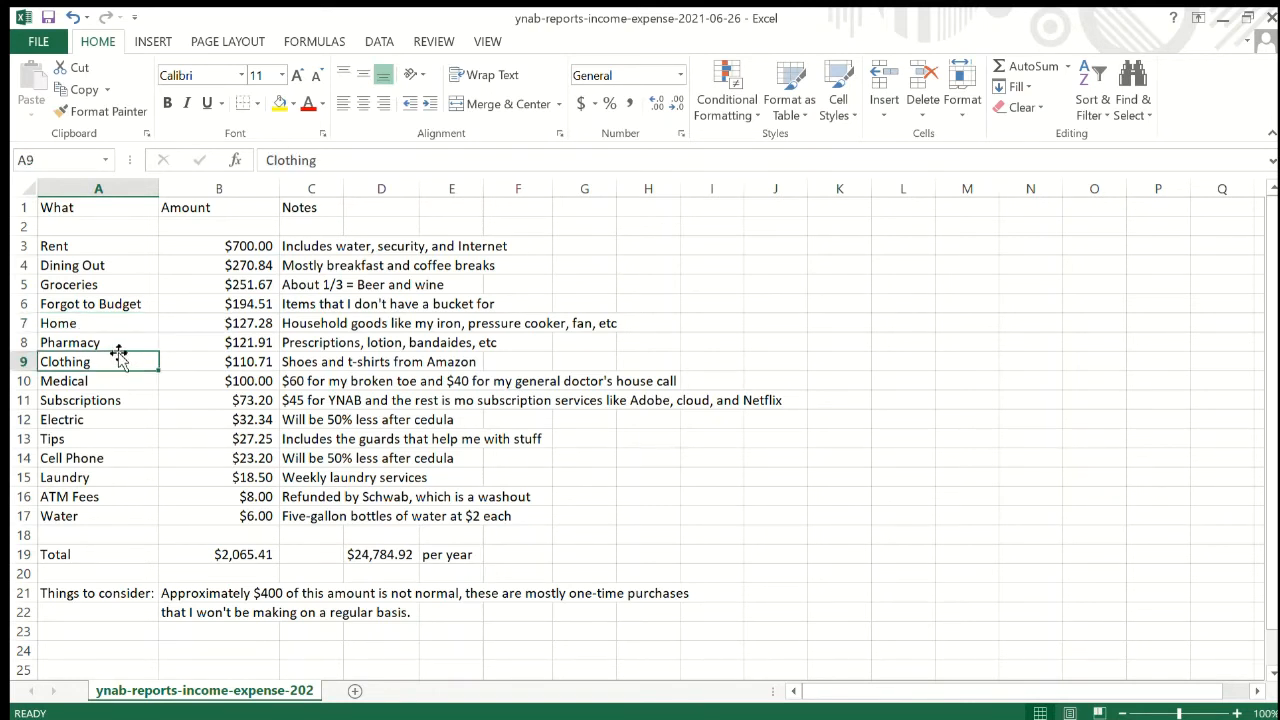
{"action": "left_click", "coordinate": [98, 342]}
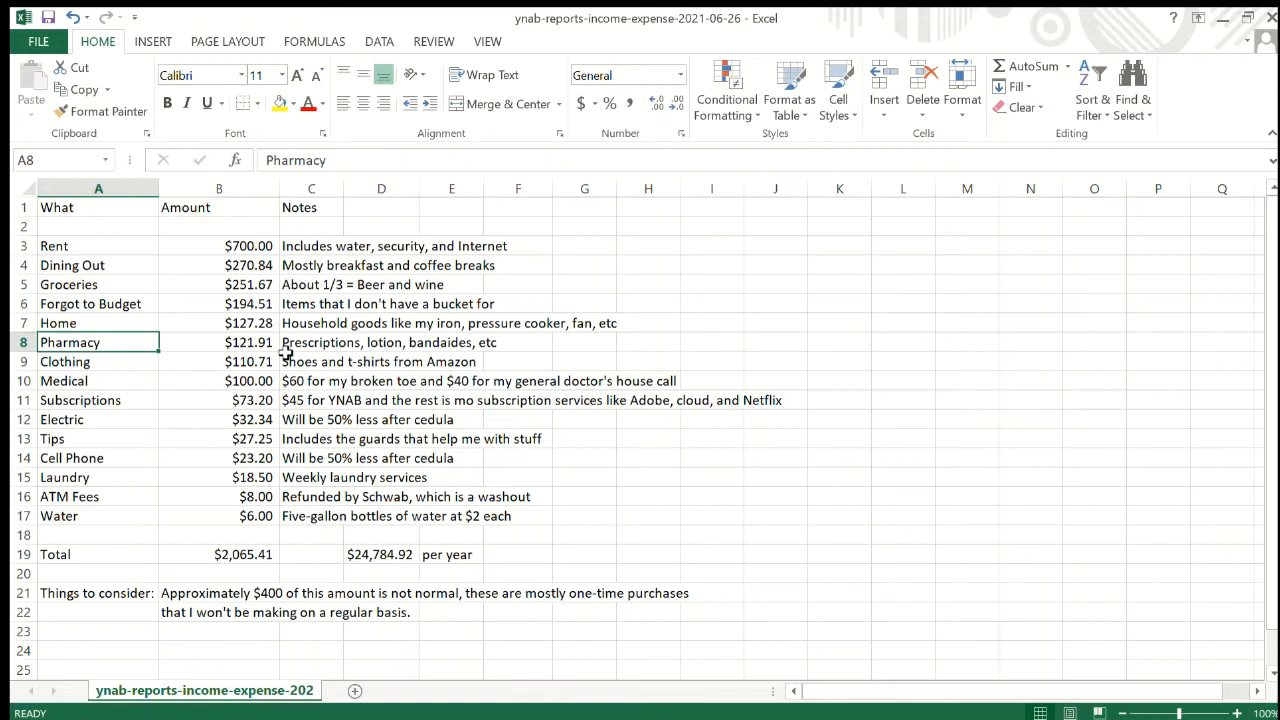
{"action": "mouse_move", "coordinate": [300, 356]}
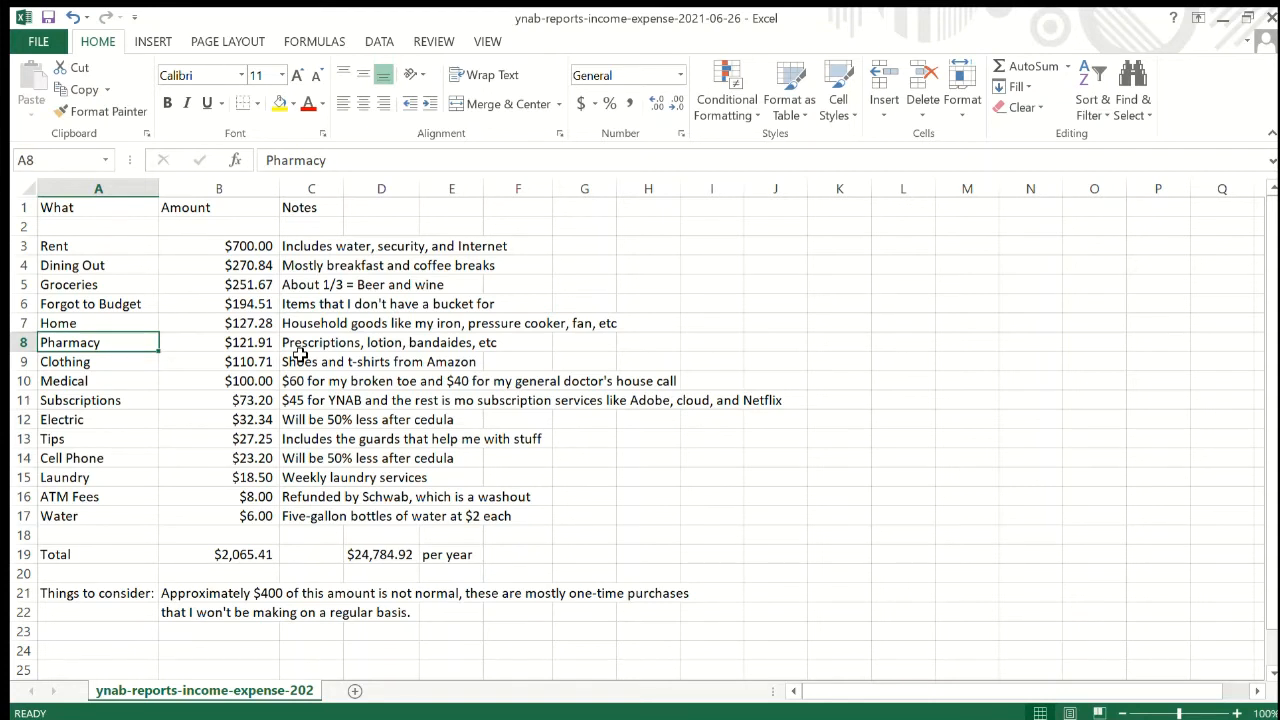
{"action": "left_click", "coordinate": [220, 342]}
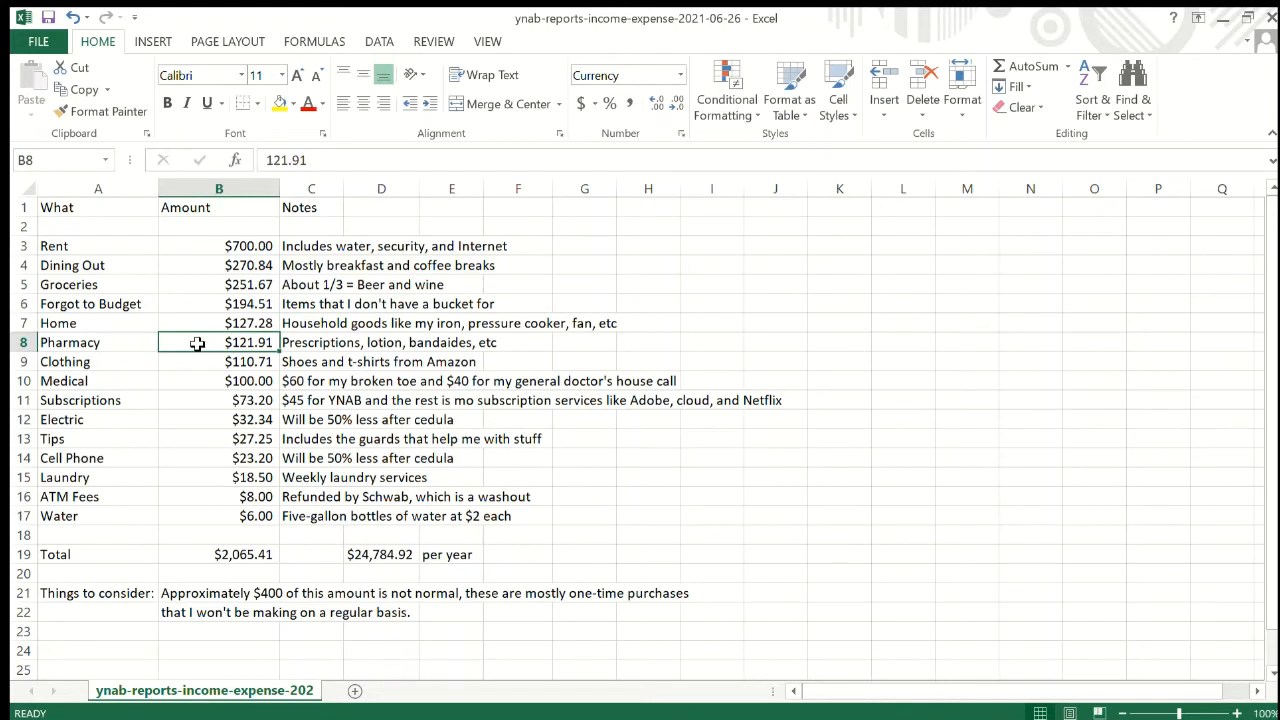
{"action": "left_click", "coordinate": [96, 360]}
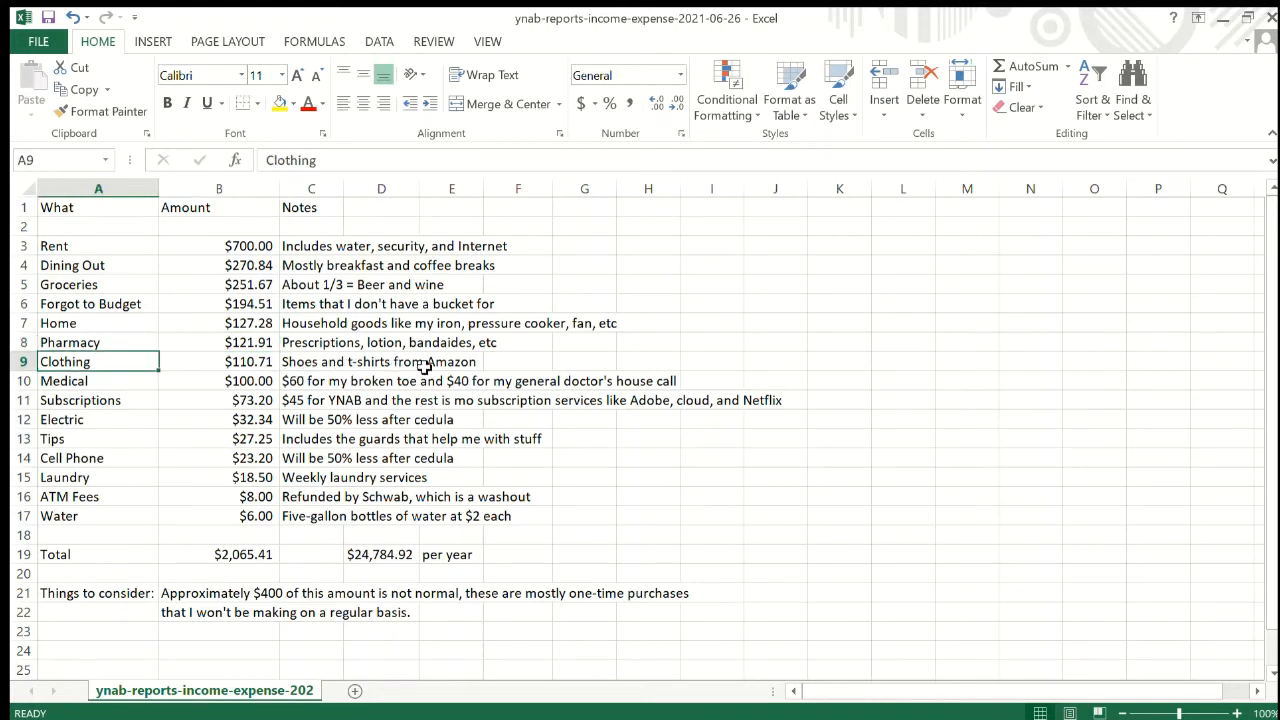
{"action": "mouse_move", "coordinate": [120, 388]}
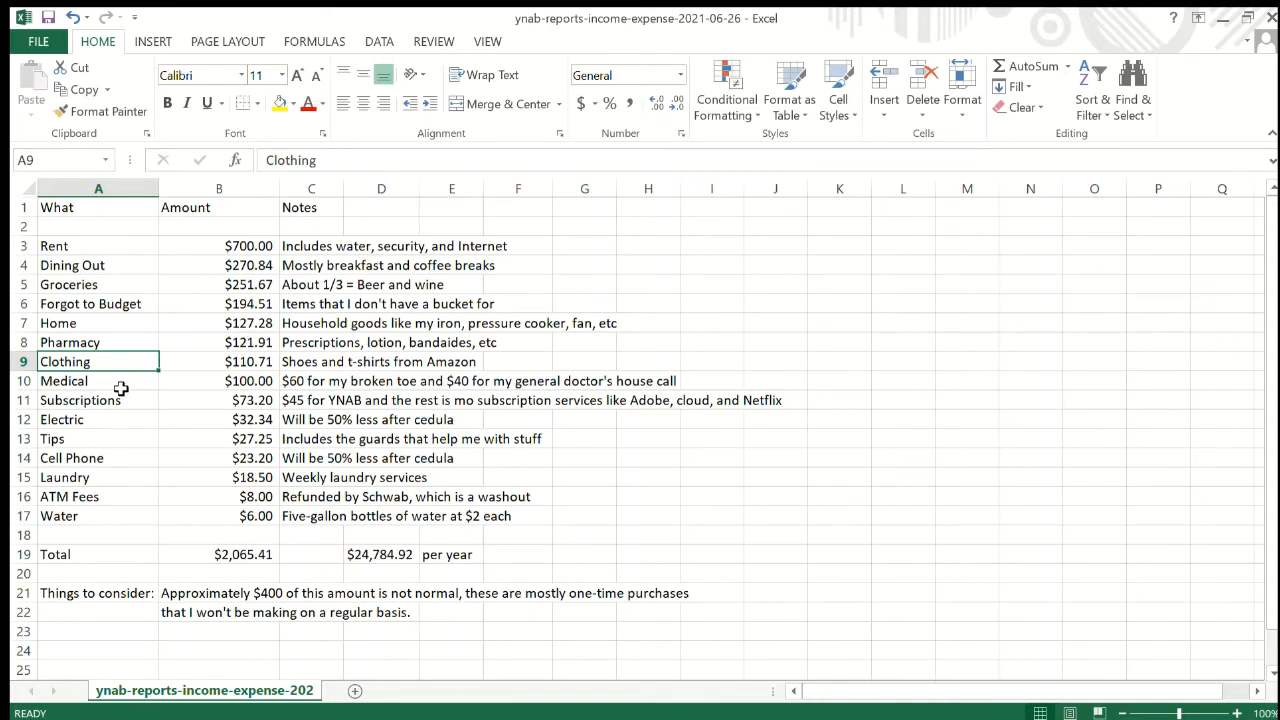
{"action": "left_click", "coordinate": [64, 380]}
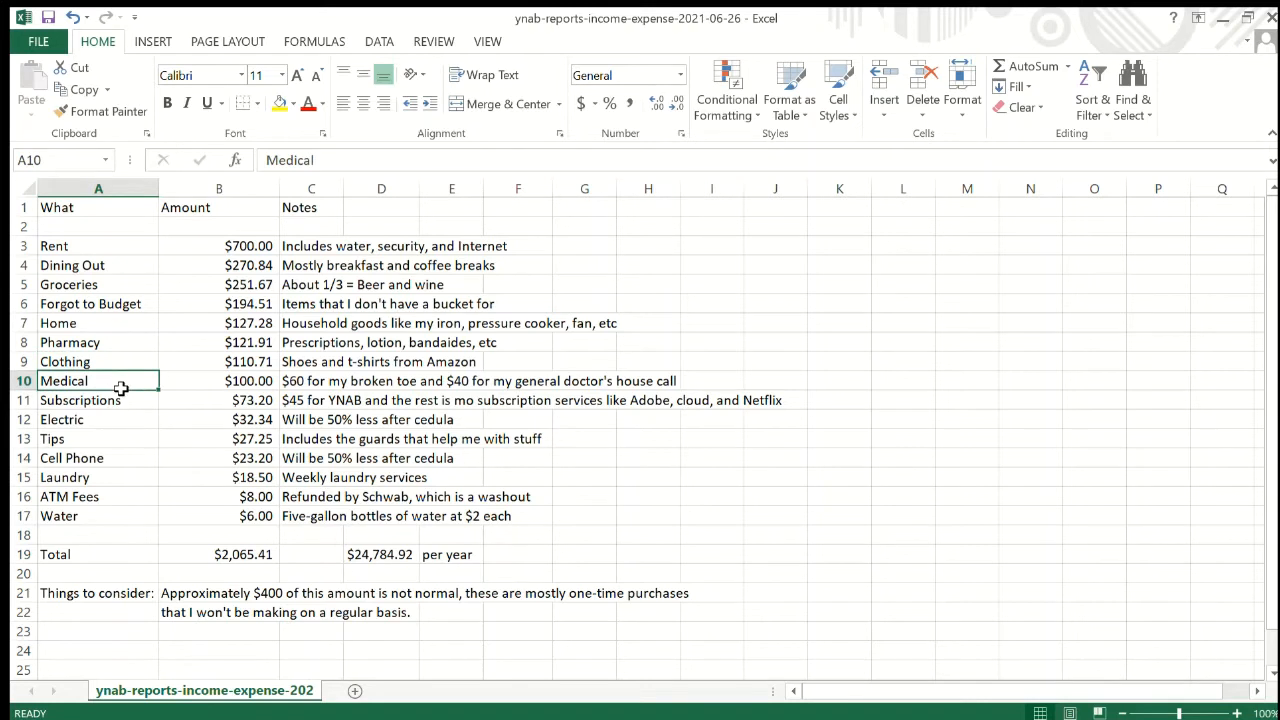
{"action": "left_click", "coordinate": [312, 380]}
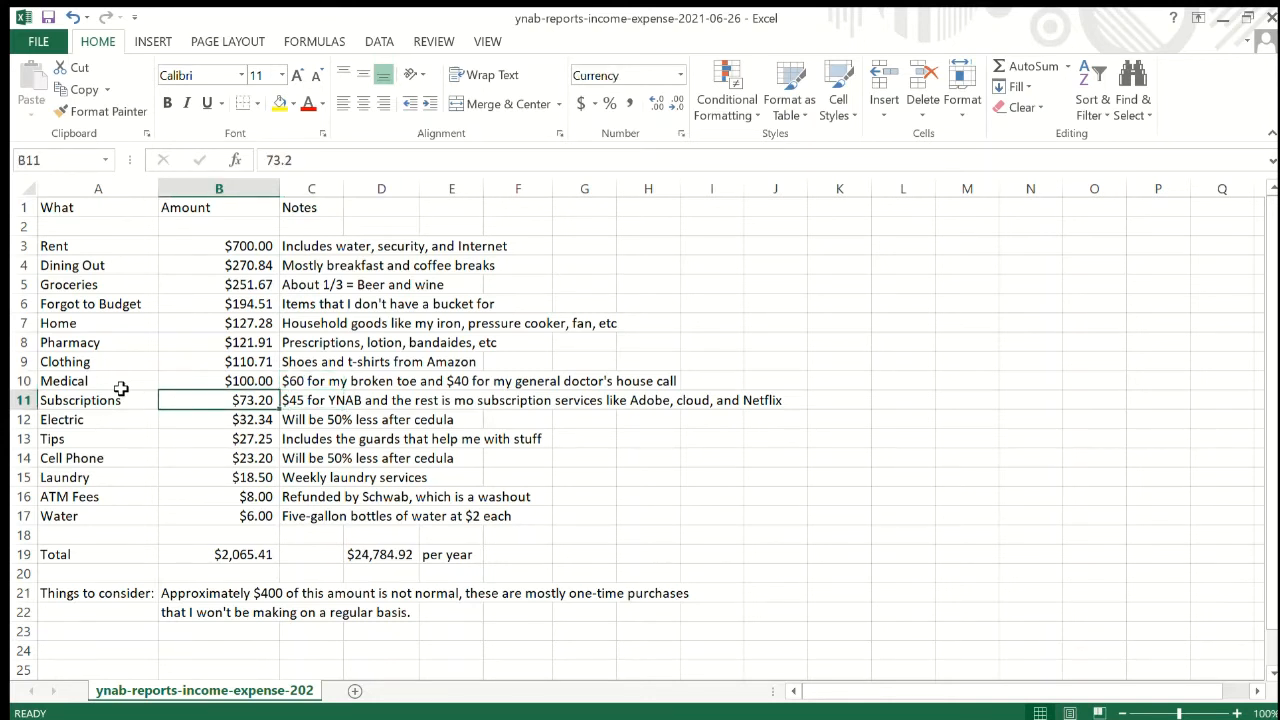
{"action": "left_click", "coordinate": [312, 400]}
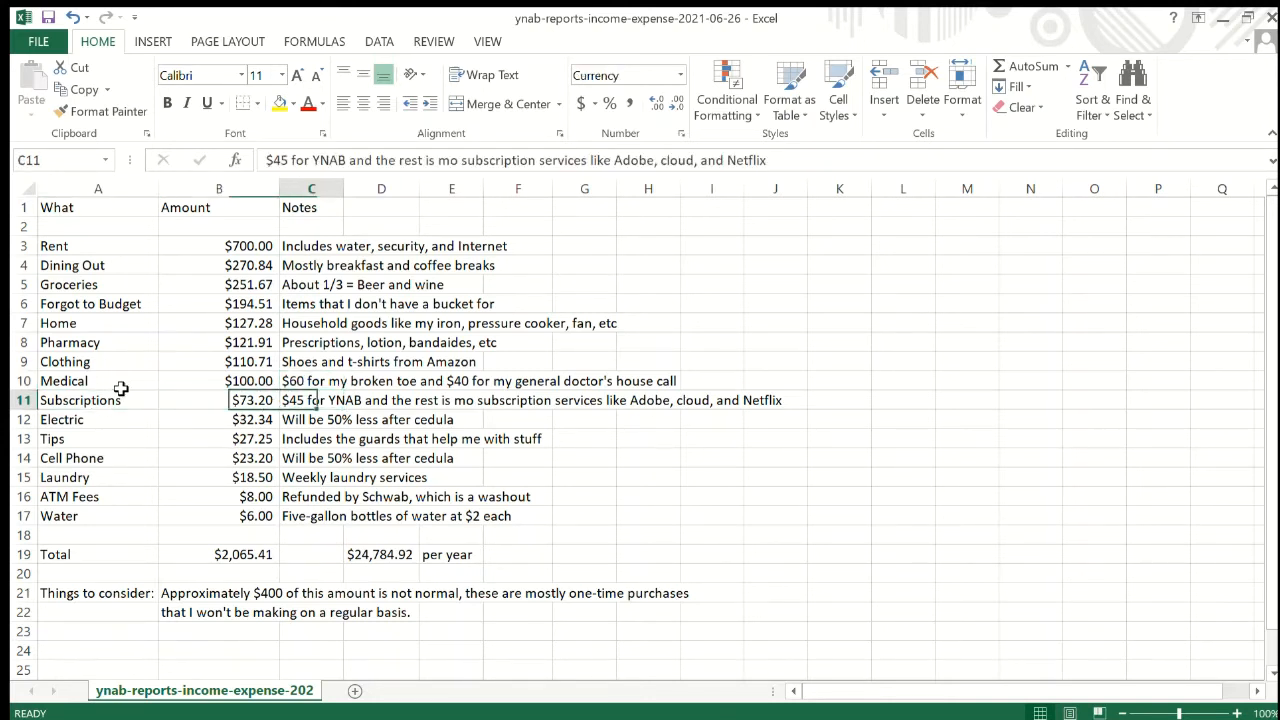
{"action": "left_click", "coordinate": [218, 400]}
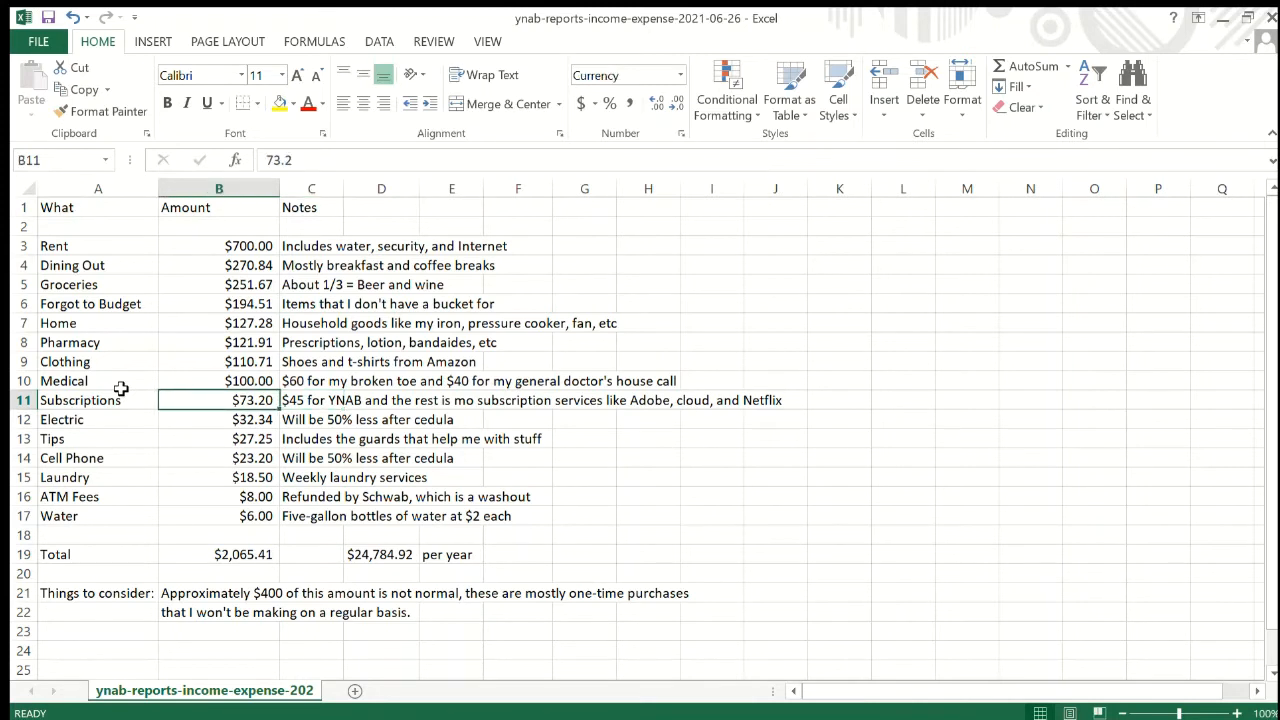
{"action": "left_click", "coordinate": [312, 400]}
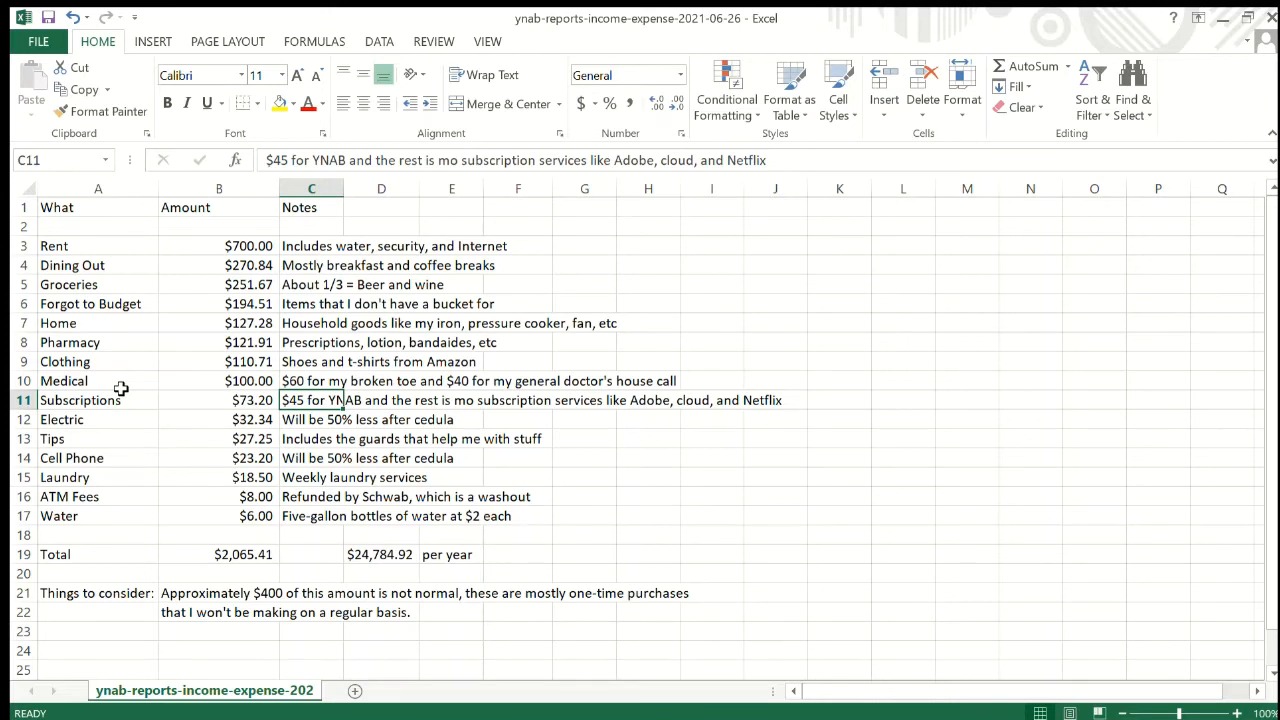
{"action": "left_click", "coordinate": [312, 420]}
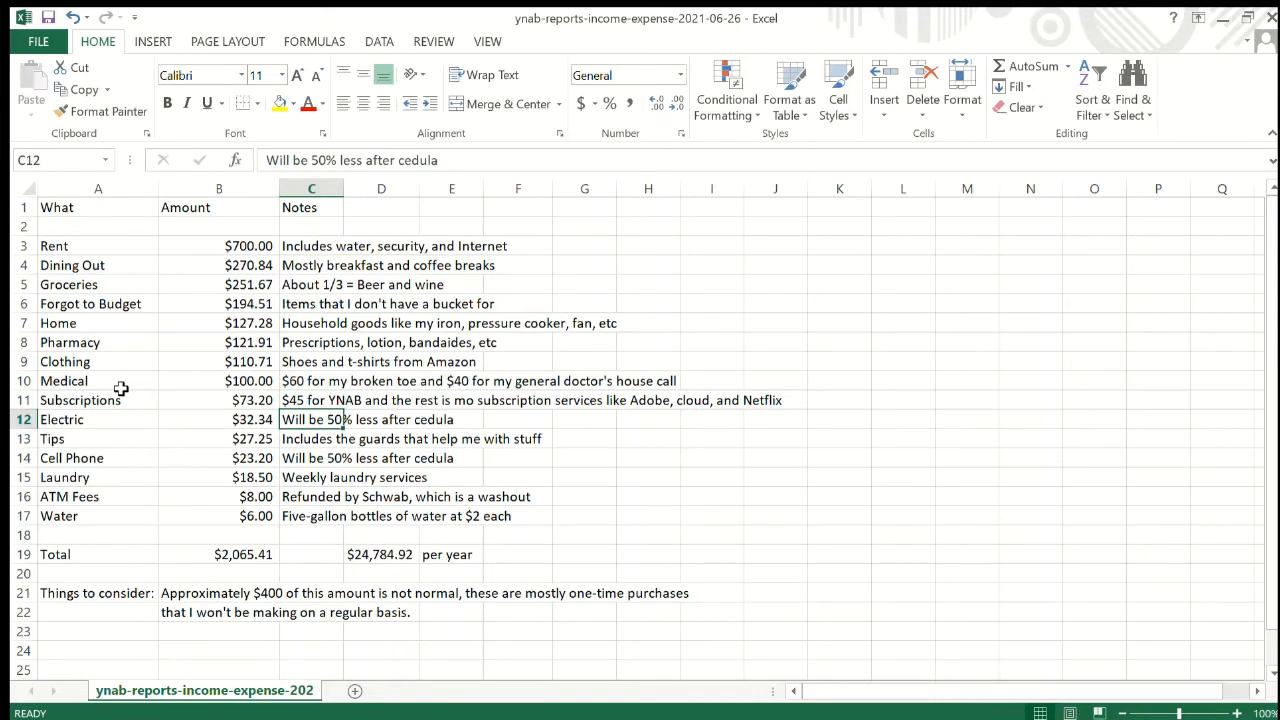
{"action": "left_click", "coordinate": [98, 420]}
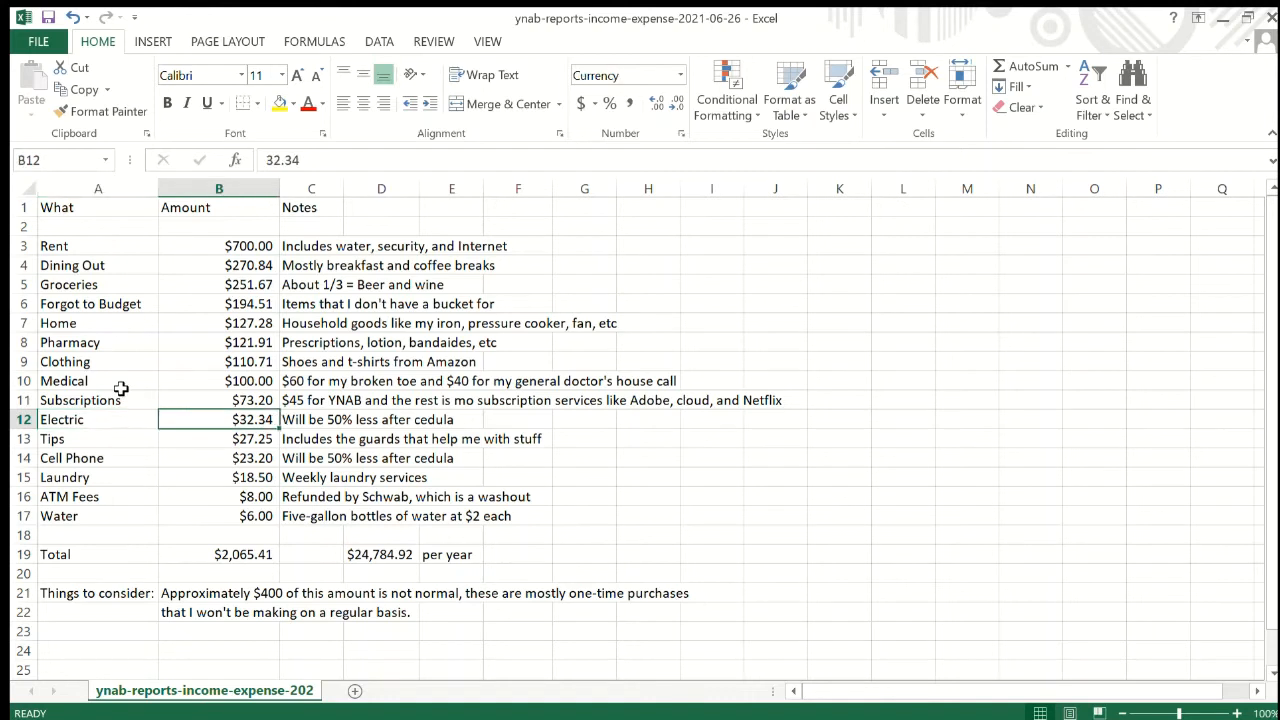
{"action": "left_click", "coordinate": [312, 420]}
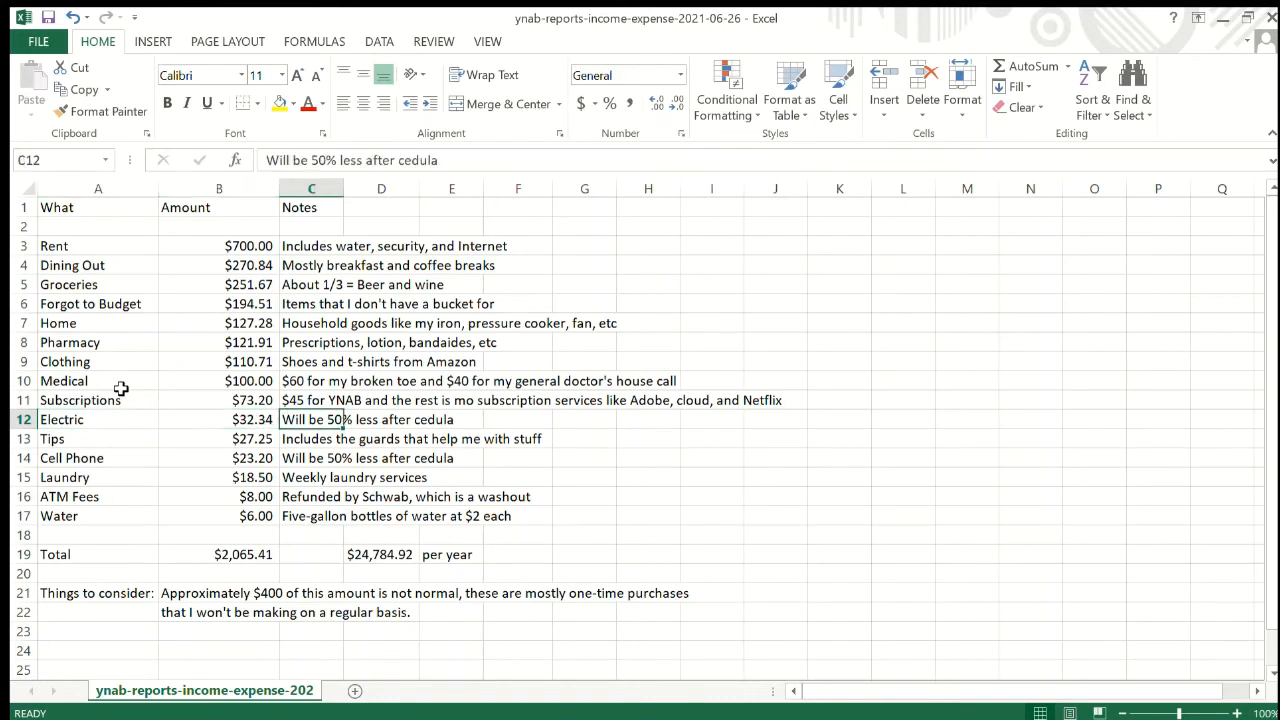
{"action": "left_click", "coordinate": [218, 420]}
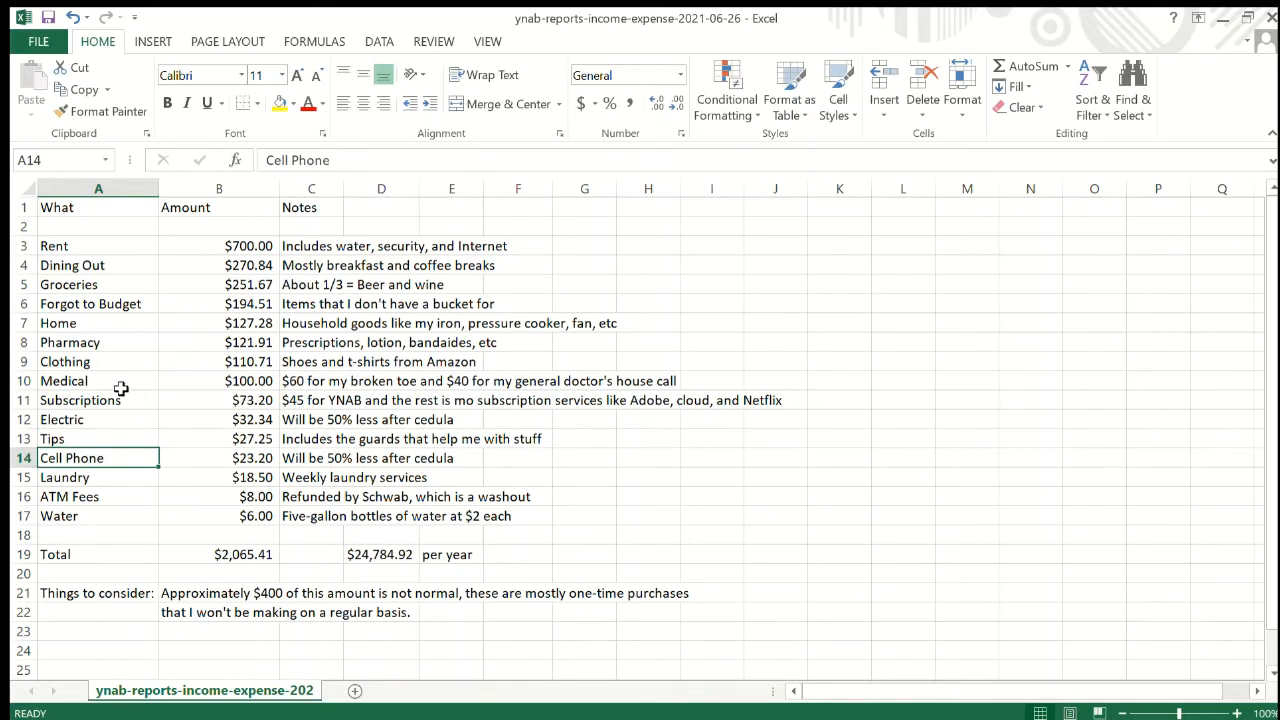
{"action": "left_click", "coordinate": [312, 458]}
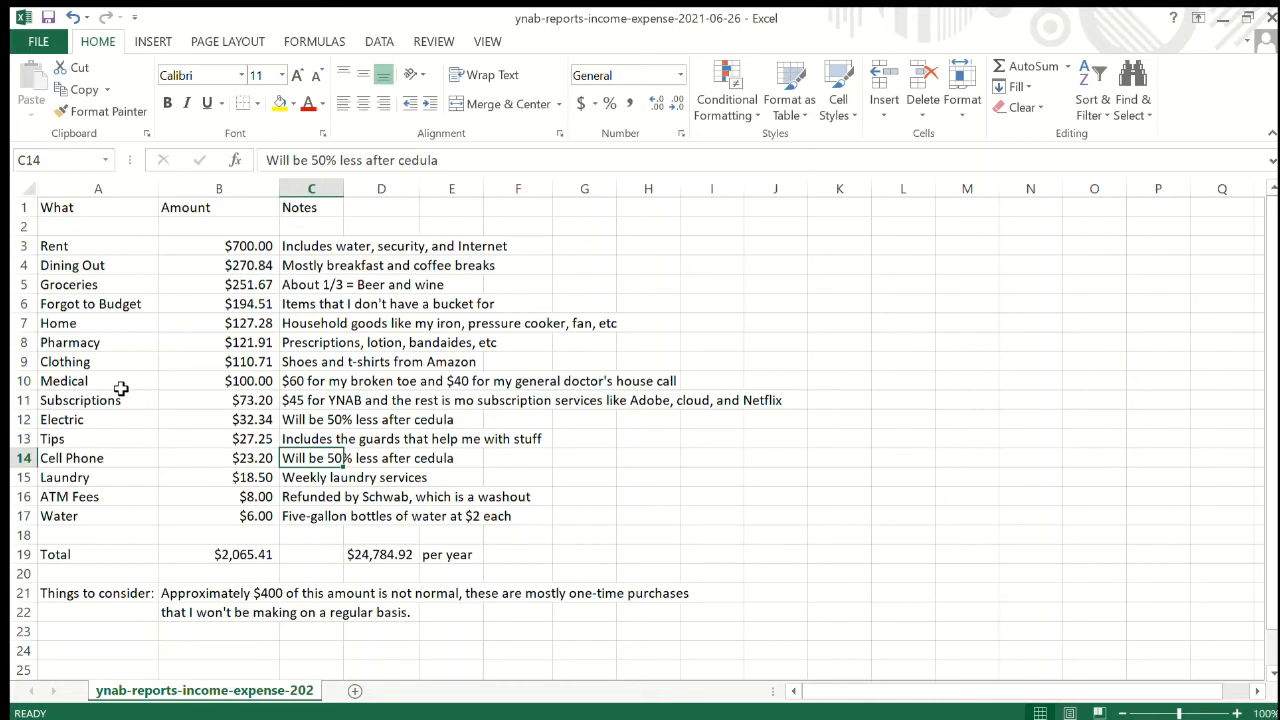
{"action": "left_click", "coordinate": [218, 476]}
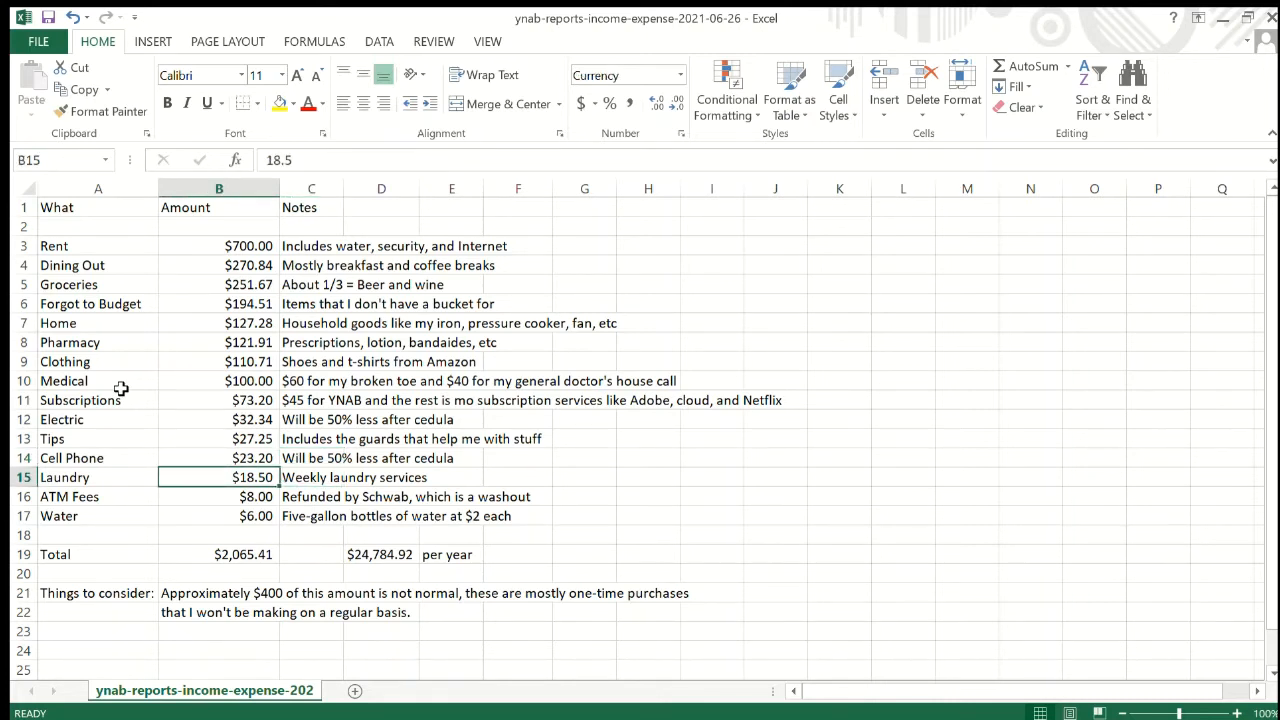
{"action": "left_click", "coordinate": [98, 476]}
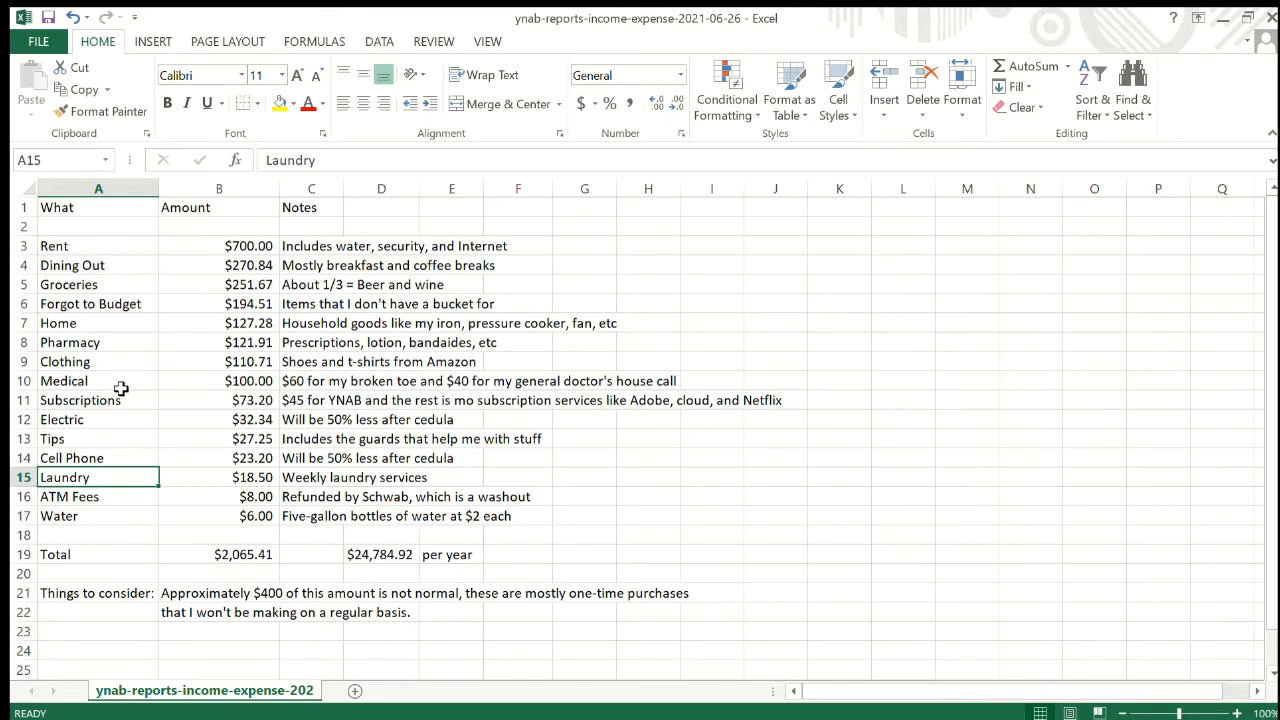
{"action": "left_click", "coordinate": [256, 496]}
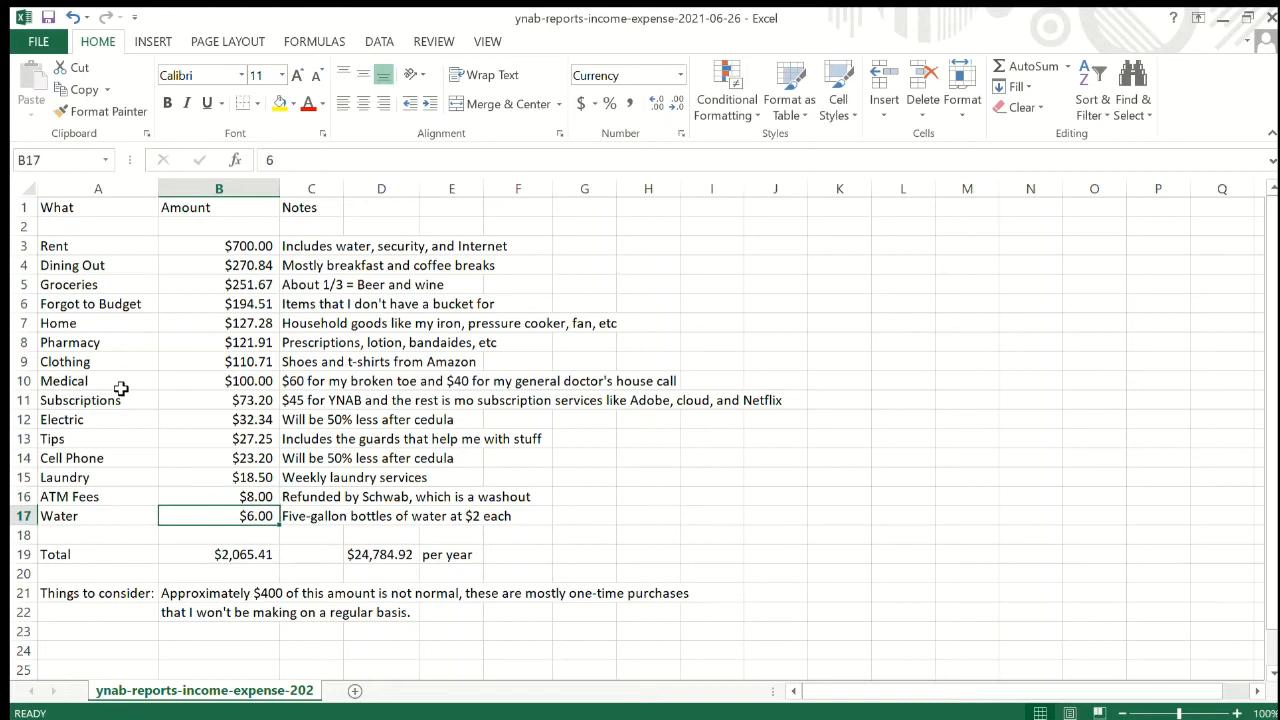
{"action": "left_click", "coordinate": [312, 516]}
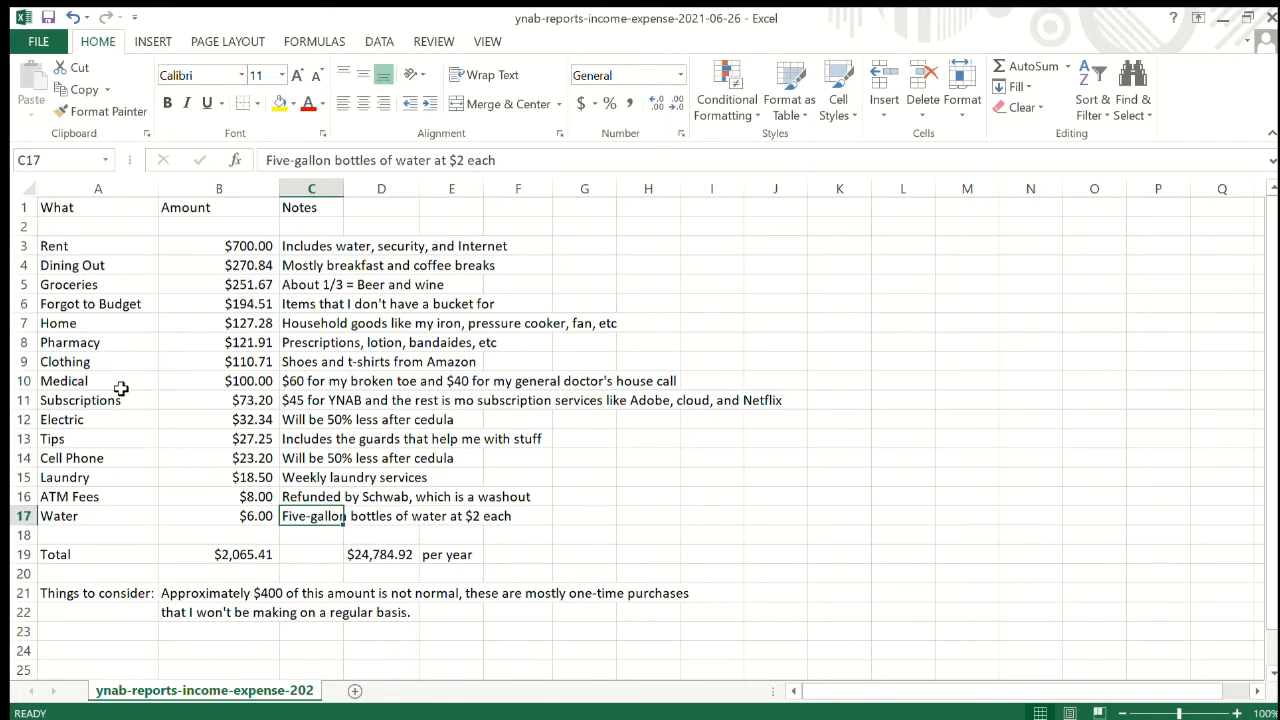
{"action": "left_click", "coordinate": [218, 516]}
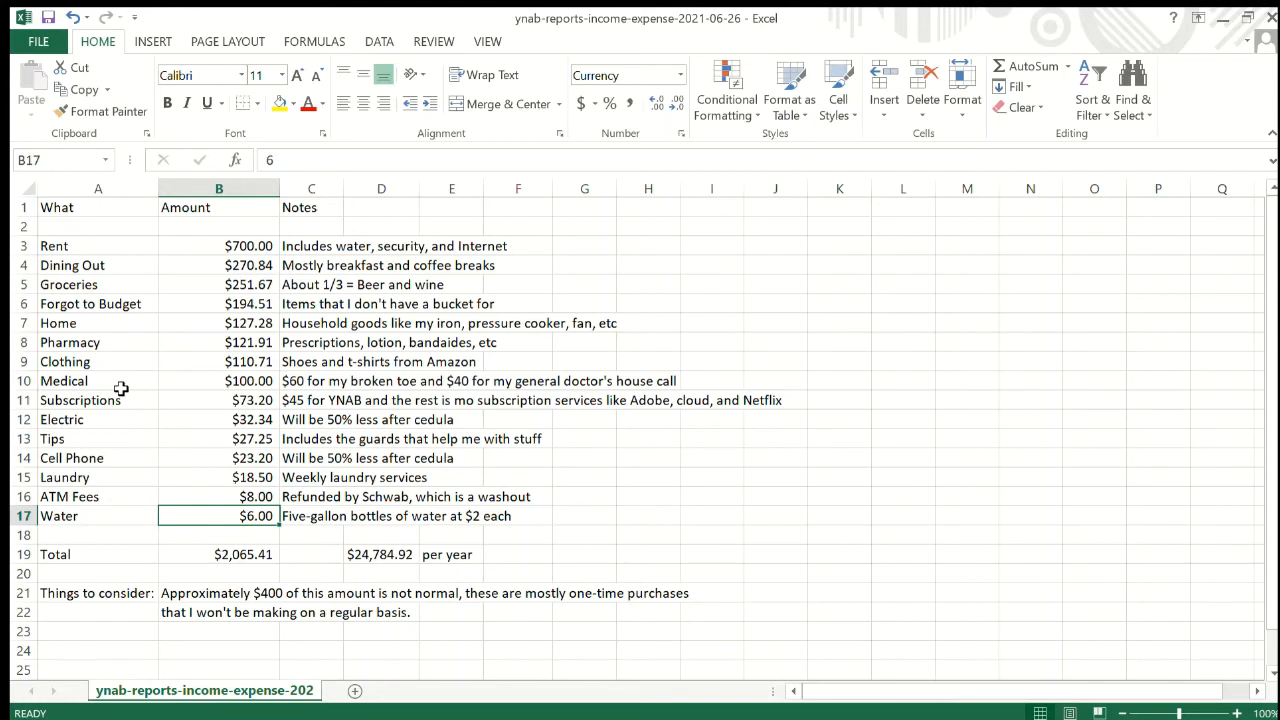
{"action": "left_click", "coordinate": [218, 554]}
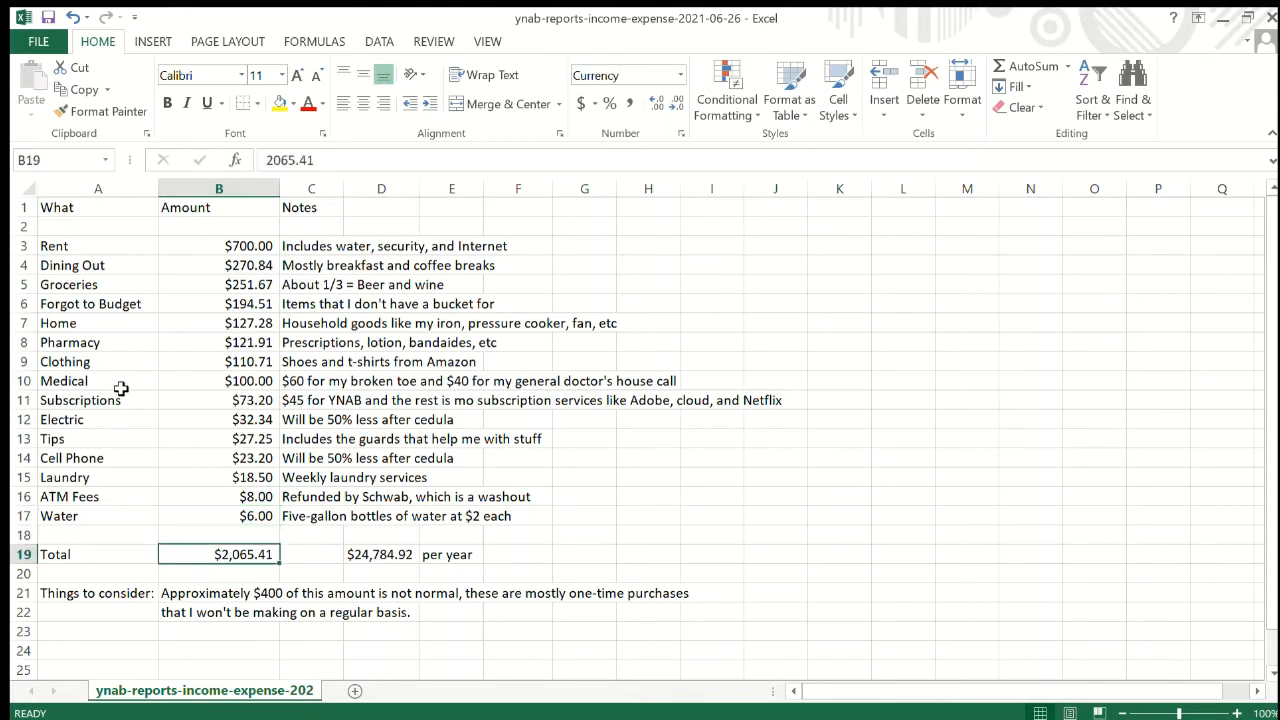
{"action": "left_click", "coordinate": [380, 554]}
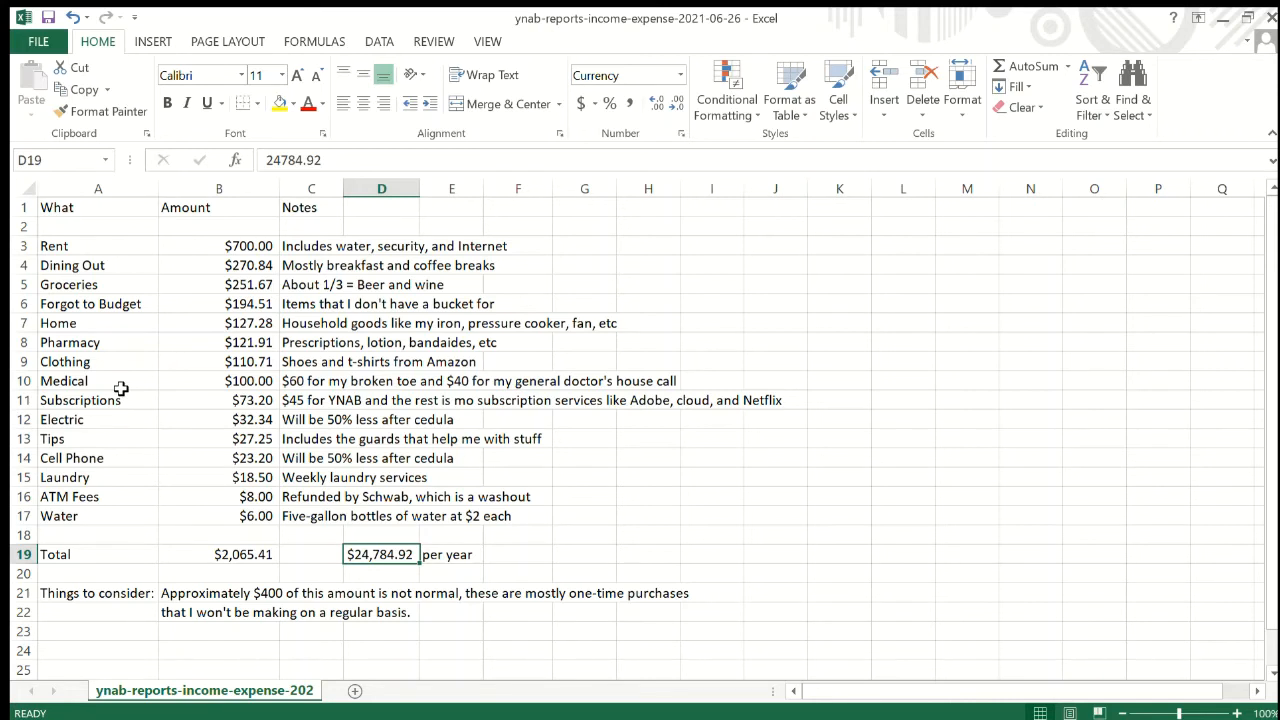
{"action": "left_click", "coordinate": [380, 592]}
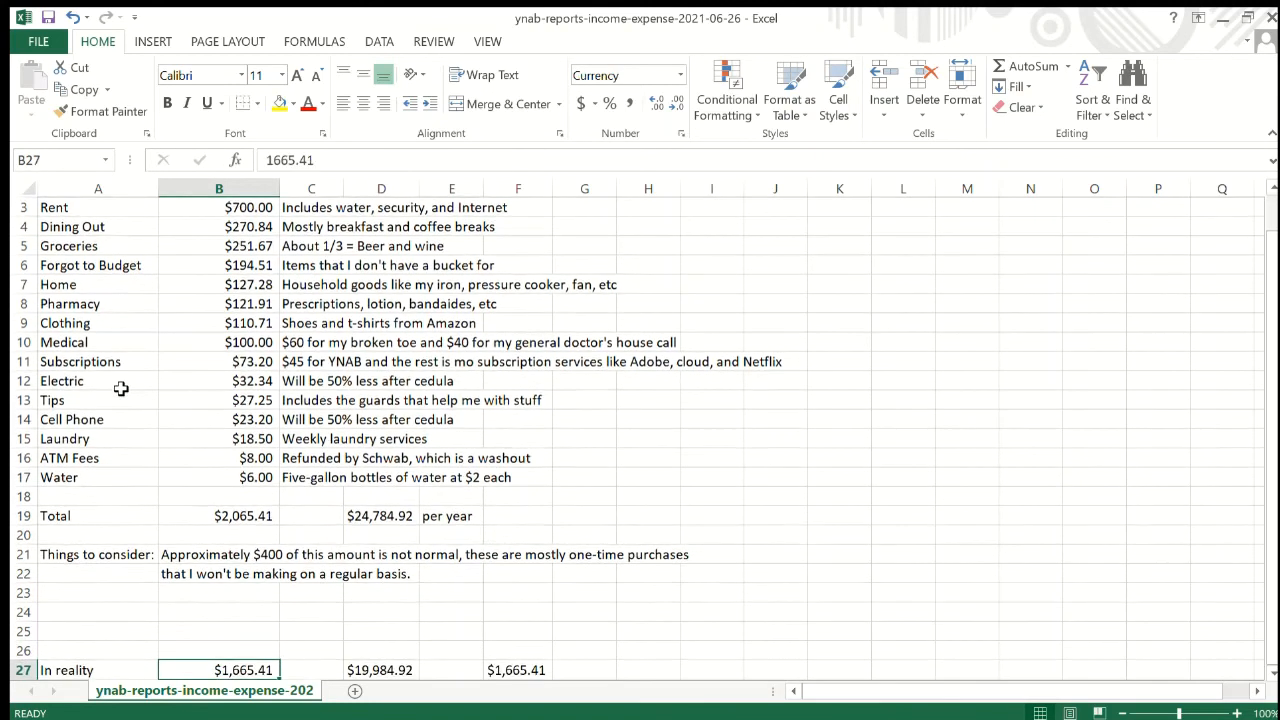
{"action": "scroll", "scroll_direction": "down", "scroll_amount": 3}
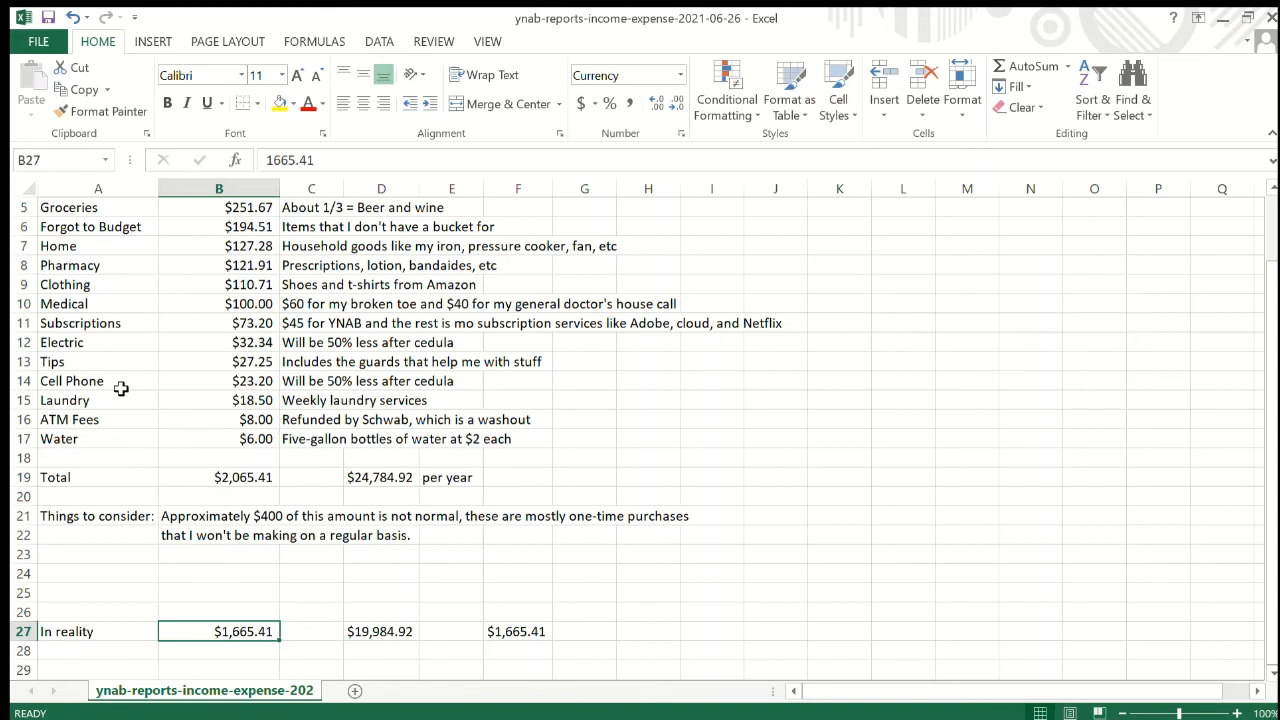
{"action": "left_click", "coordinate": [218, 612]}
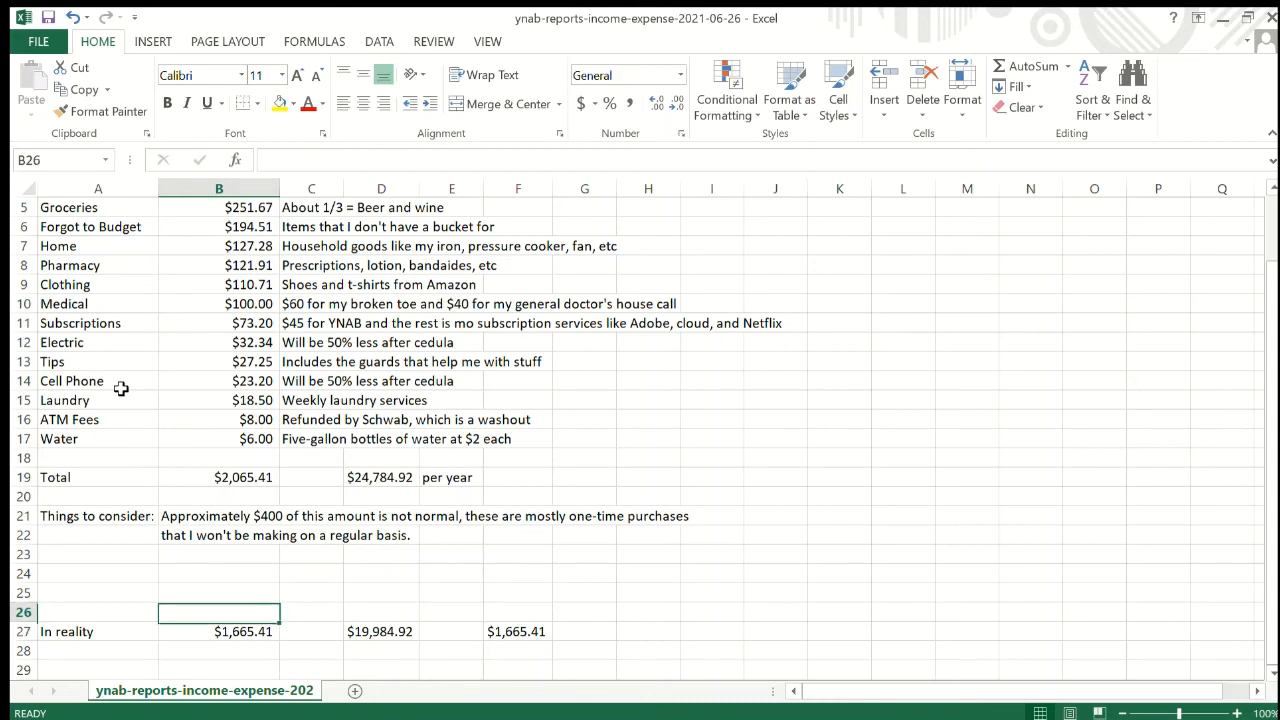